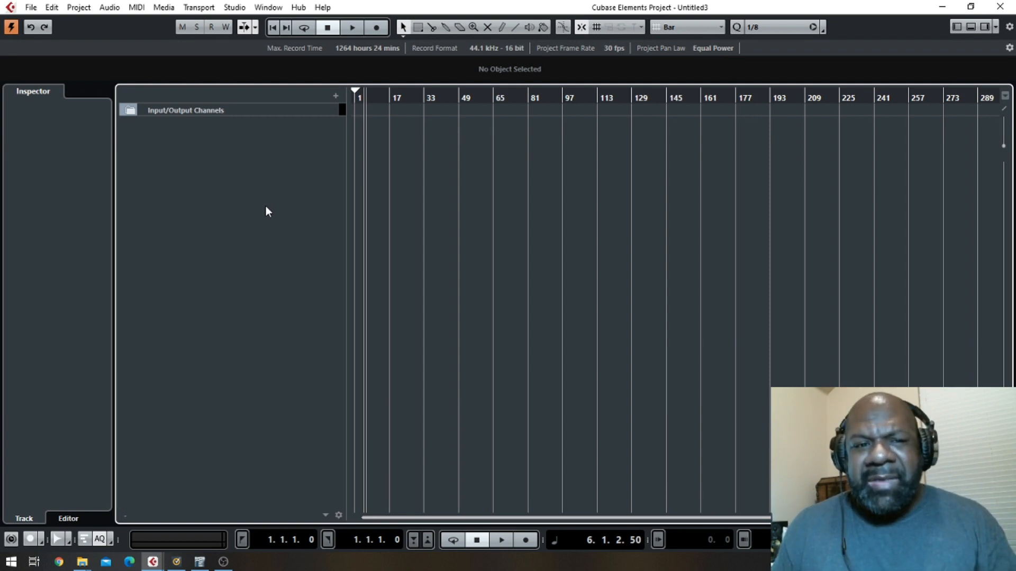
{"action": "mouse_move", "coordinate": [282, 204]}
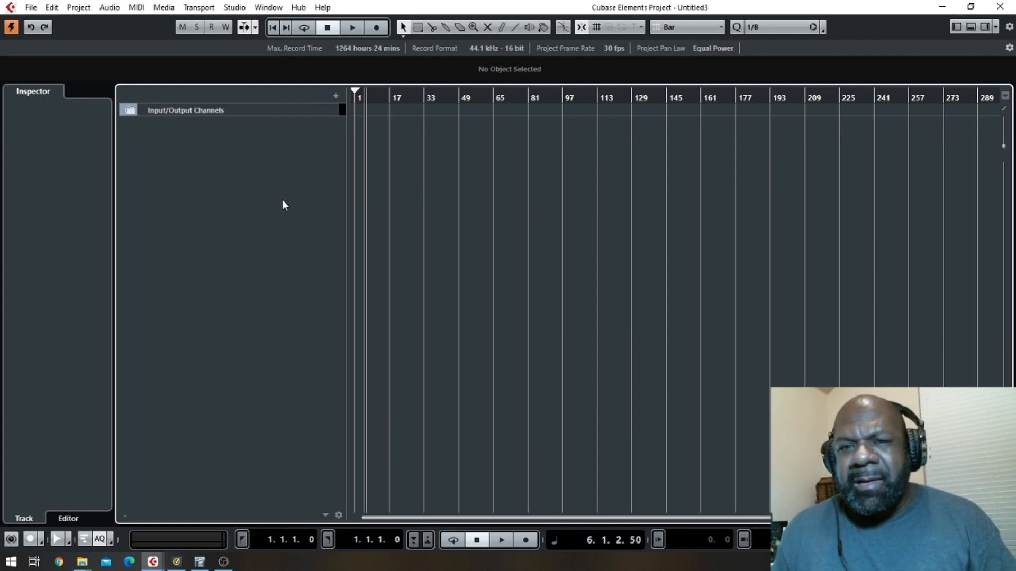
{"action": "mouse_move", "coordinate": [974, 37]}
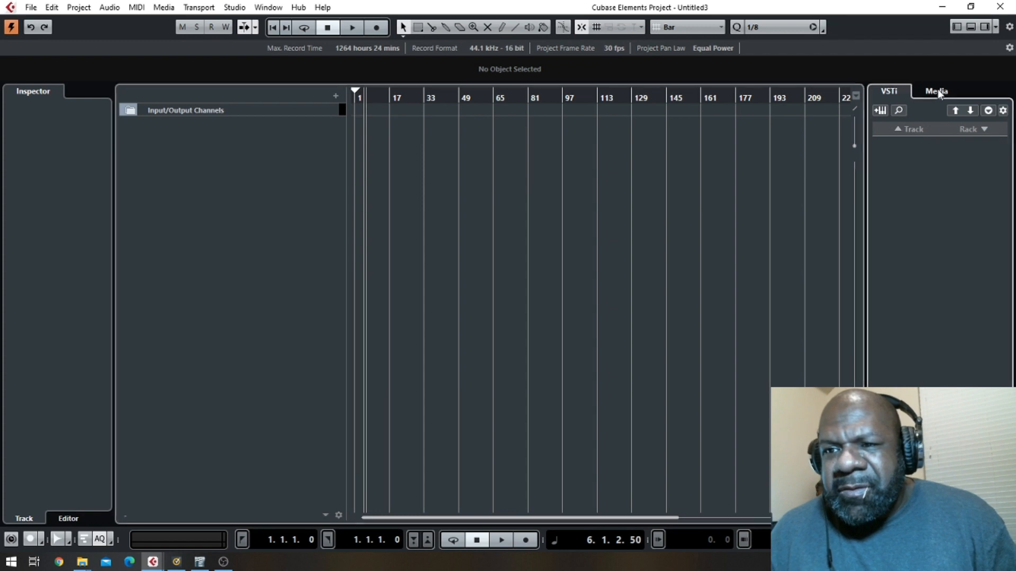
- Browse the media browser to the TriSamples pack's Kick folder and audition Kick 005 Deep
{"action": "left_click", "coordinate": [935, 91]}
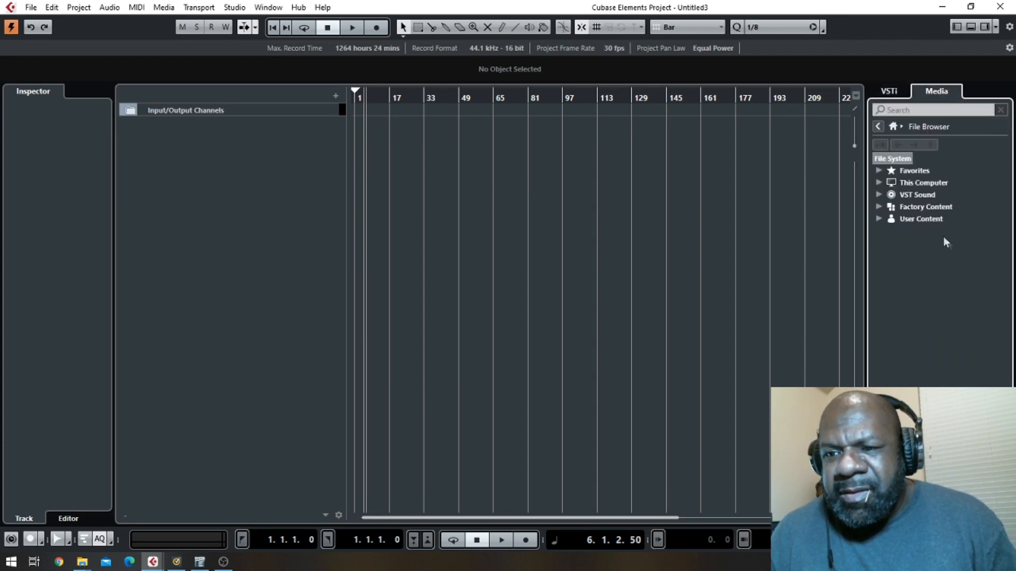
{"action": "left_click", "coordinate": [880, 170]}
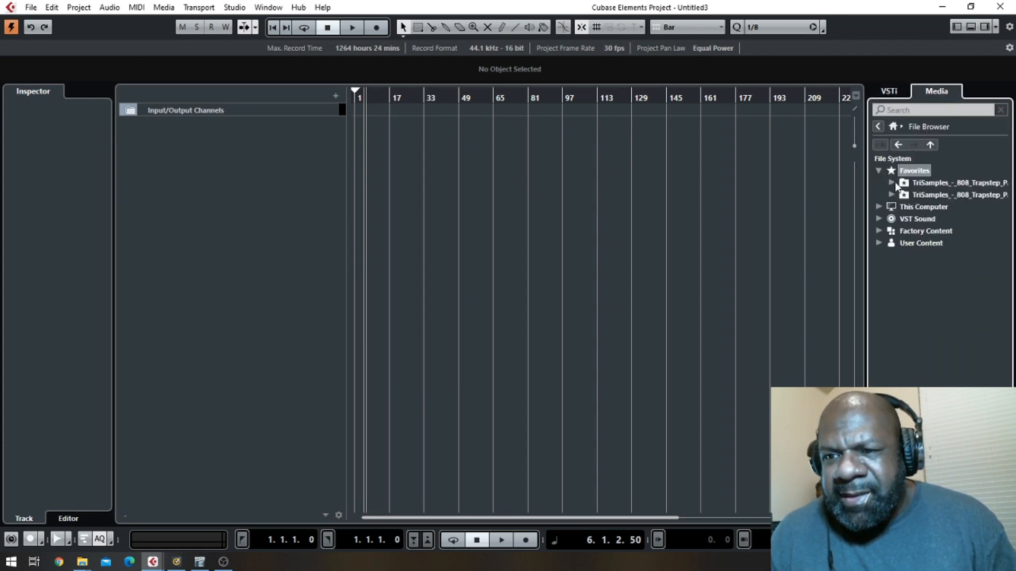
{"action": "left_click", "coordinate": [893, 184]}
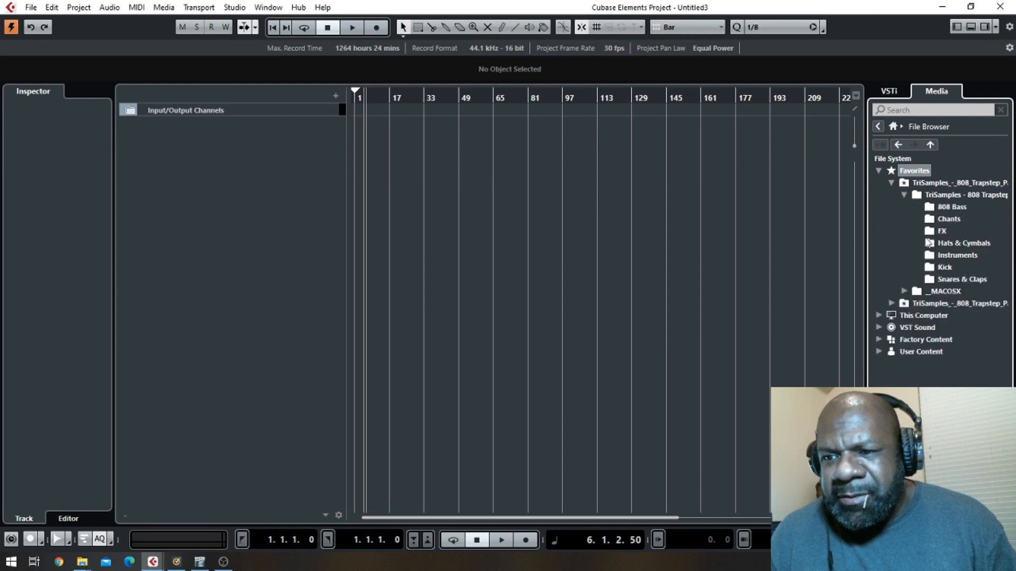
{"action": "left_click", "coordinate": [945, 266]}
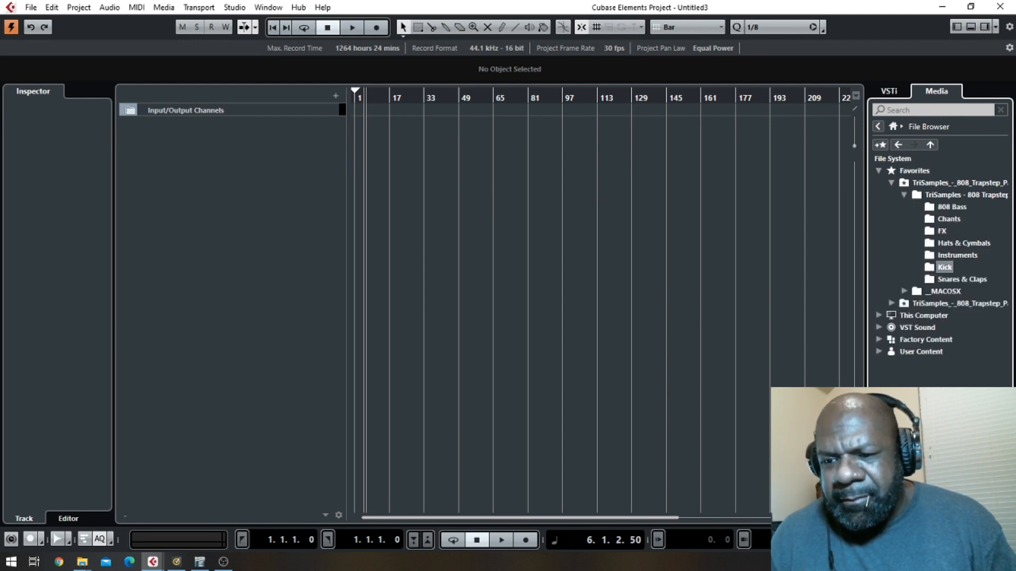
{"action": "left_click", "coordinate": [945, 266]}
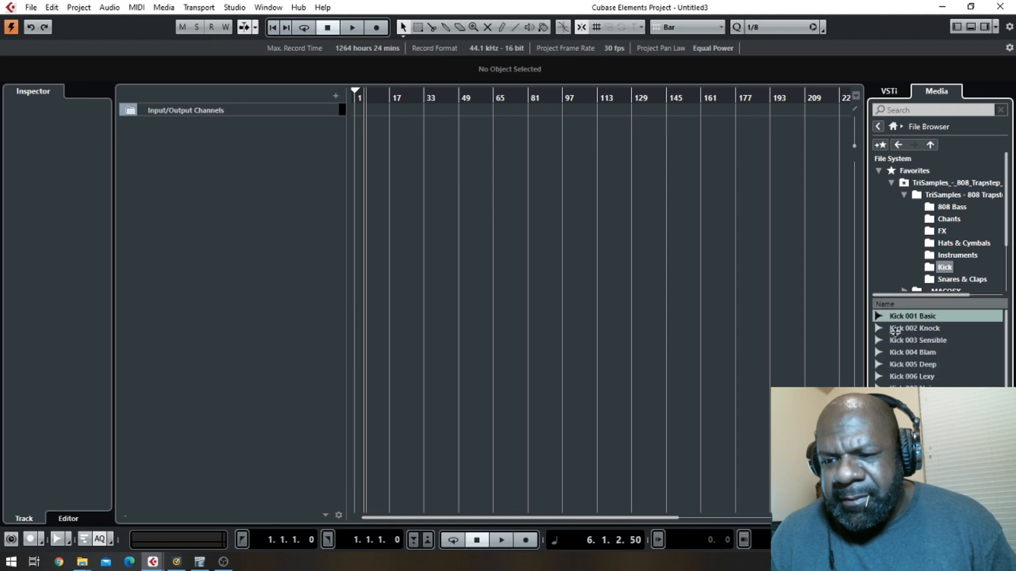
{"action": "left_click", "coordinate": [913, 364]}
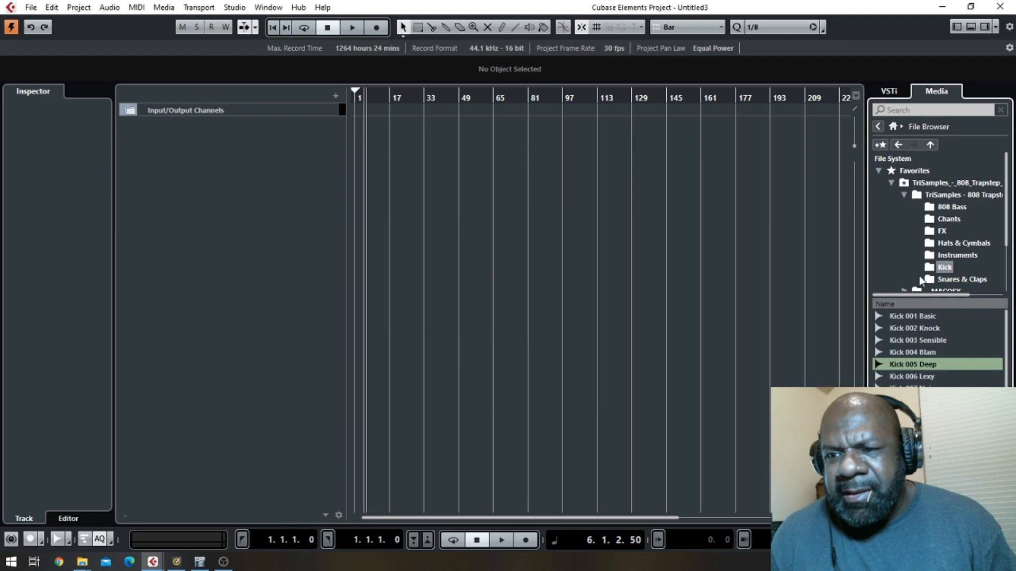
- Create sampler tracks for Kick 005 Deep, HiHat Closed 005 and Clap 009 from their sample folders
{"action": "double_click", "coordinate": [914, 363]}
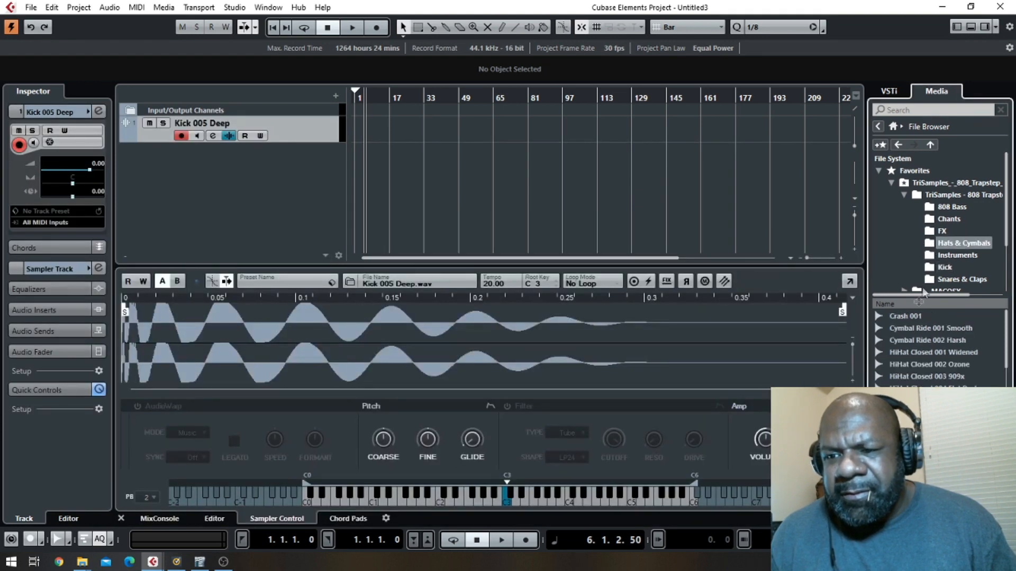
{"action": "left_click", "coordinate": [930, 364]}
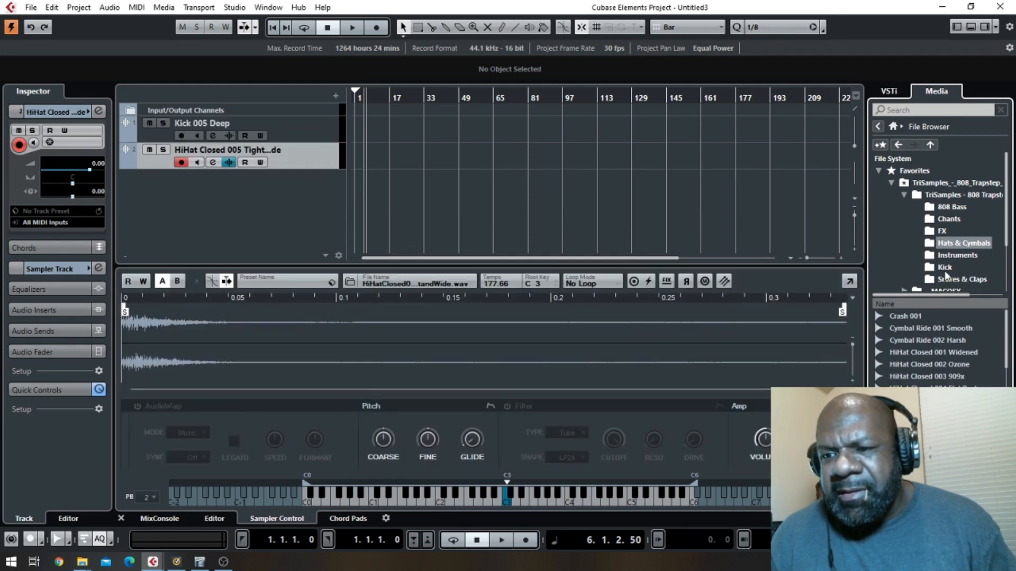
{"action": "left_click", "coordinate": [962, 279]}
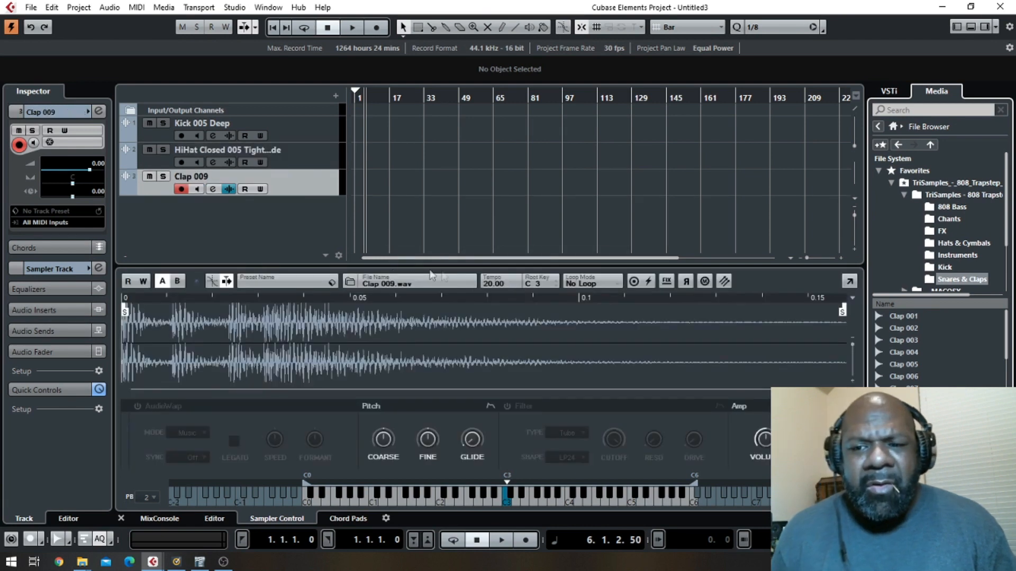
{"action": "mouse_move", "coordinate": [296, 253]}
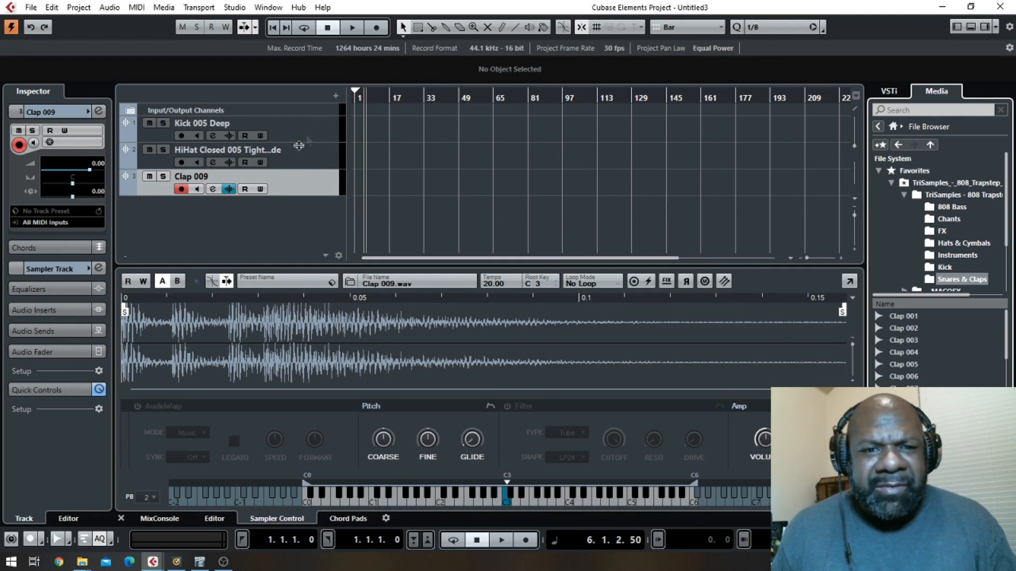
{"action": "mouse_move", "coordinate": [920, 354]}
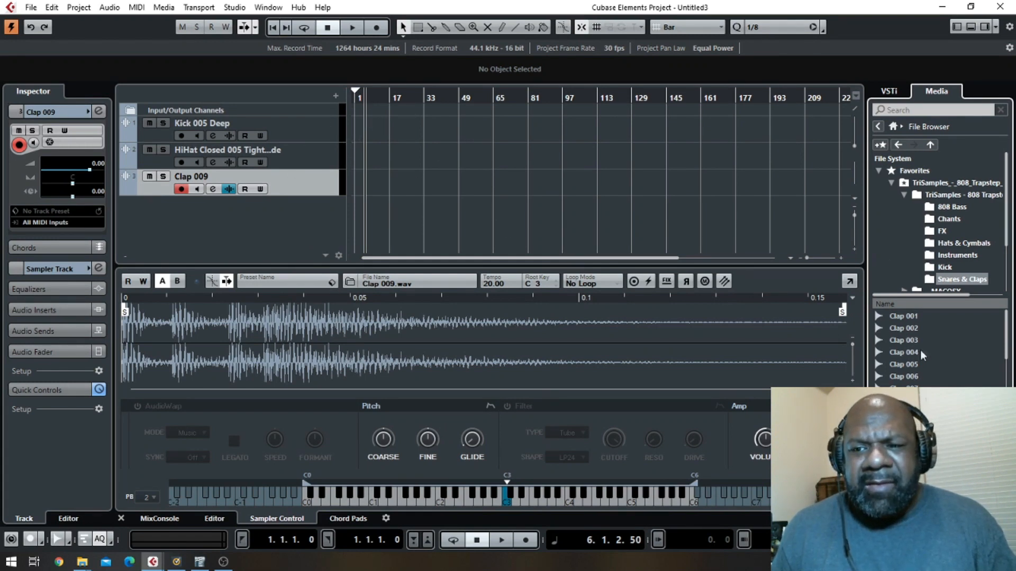
{"action": "mouse_move", "coordinate": [923, 354]}
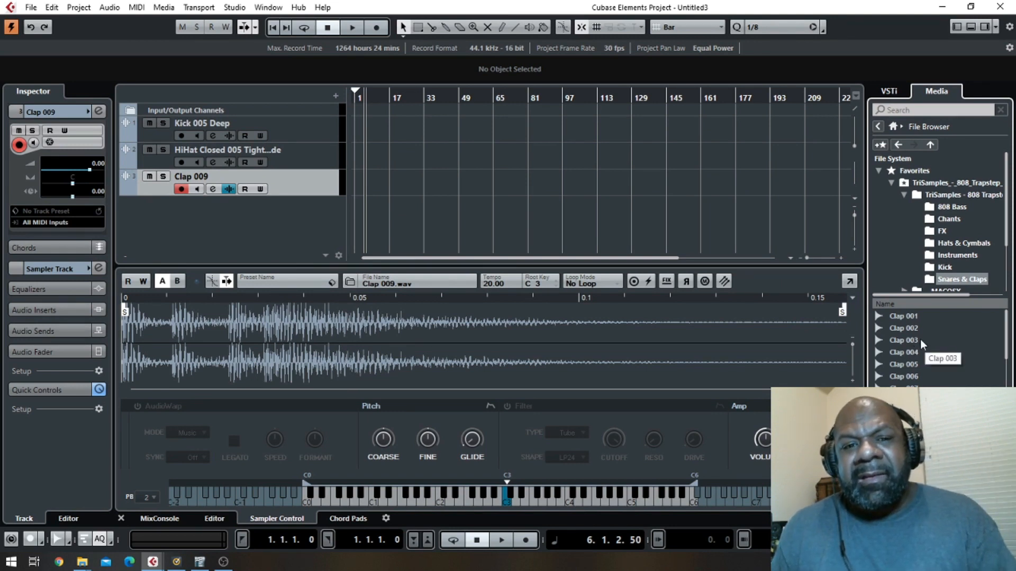
- Check the clap sample's Create Sampler Track options, then close the Clap 009 sampler editor
{"action": "right_click", "coordinate": [902, 339]}
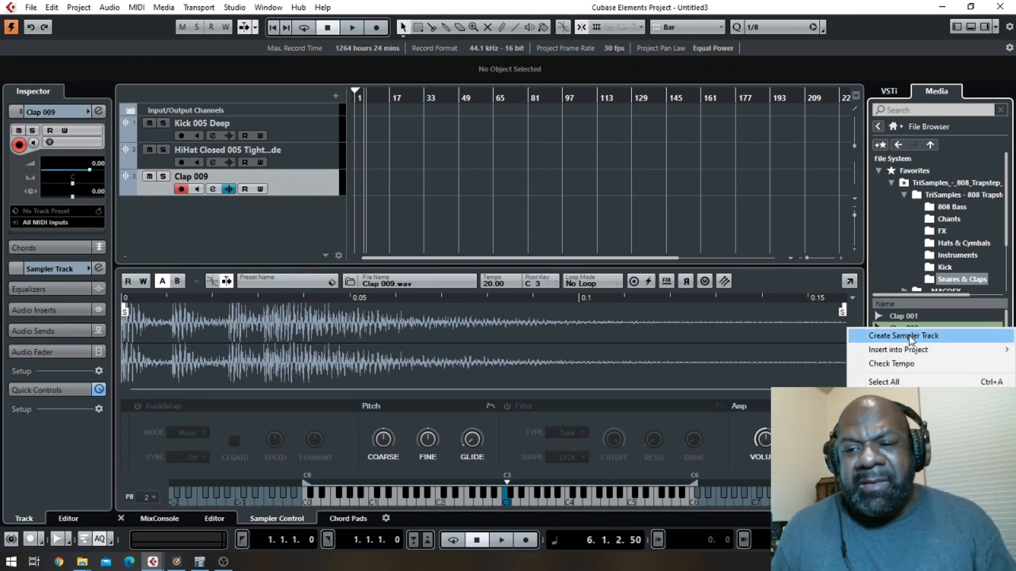
{"action": "mouse_move", "coordinate": [899, 349]}
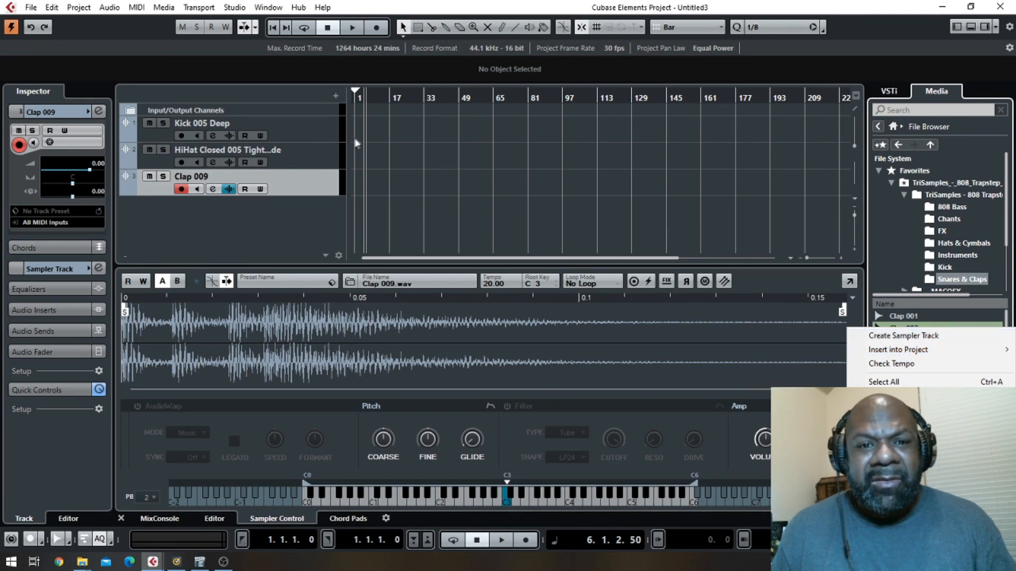
{"action": "mouse_move", "coordinate": [355, 144]}
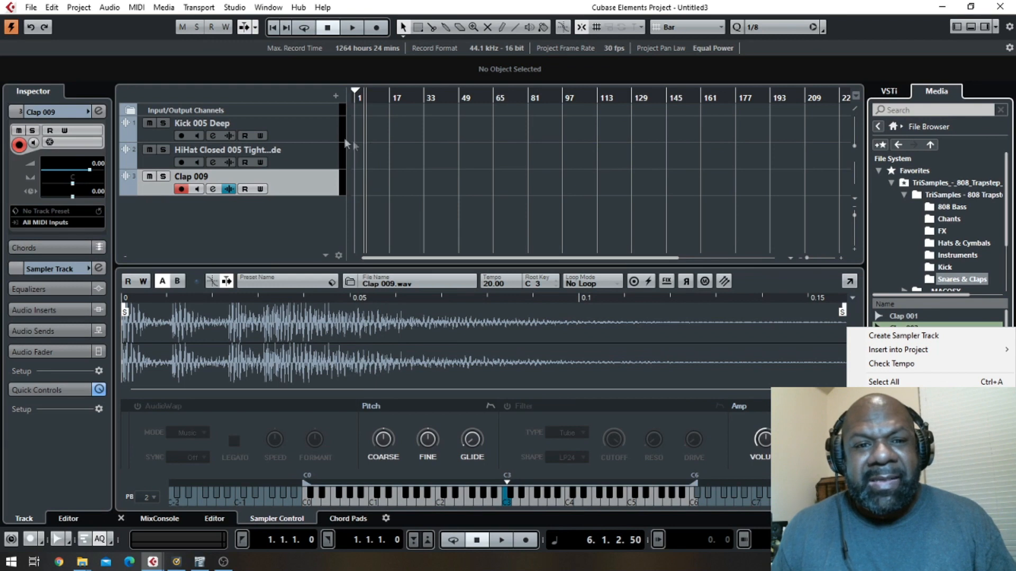
{"action": "mouse_move", "coordinate": [903, 335]}
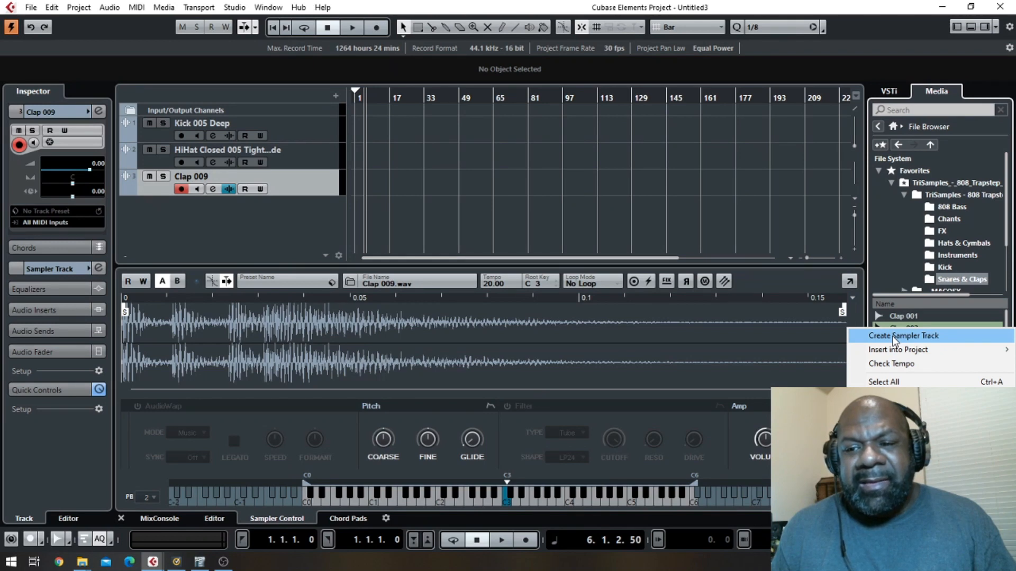
{"action": "mouse_move", "coordinate": [674, 327]}
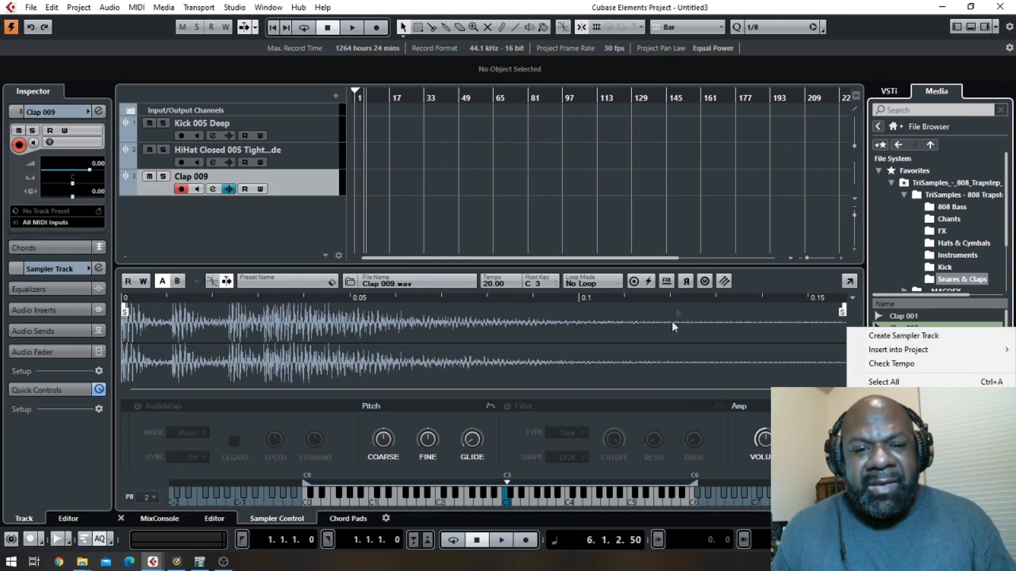
{"action": "mouse_move", "coordinate": [519, 342]}
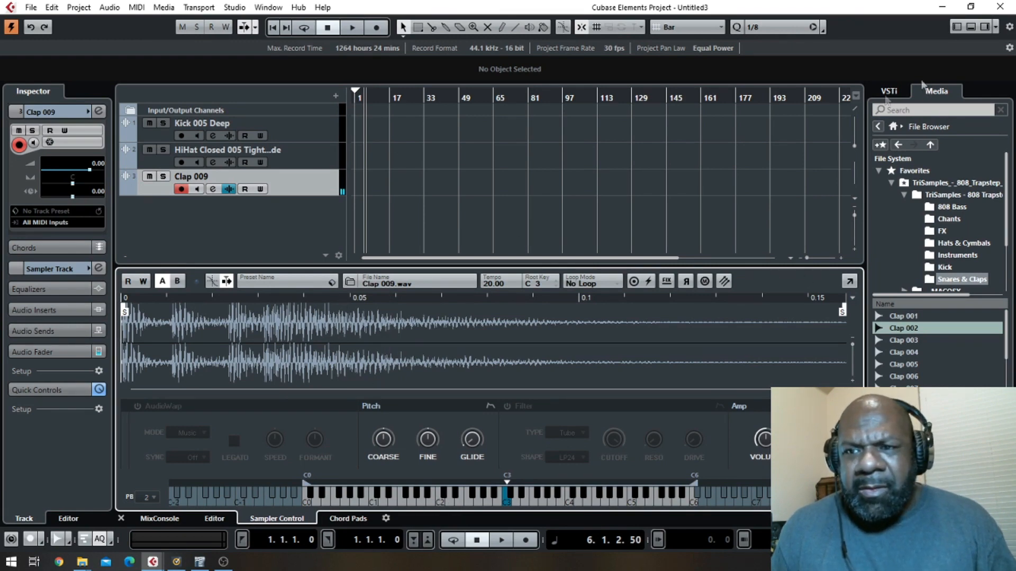
{"action": "left_click", "coordinate": [214, 518]}
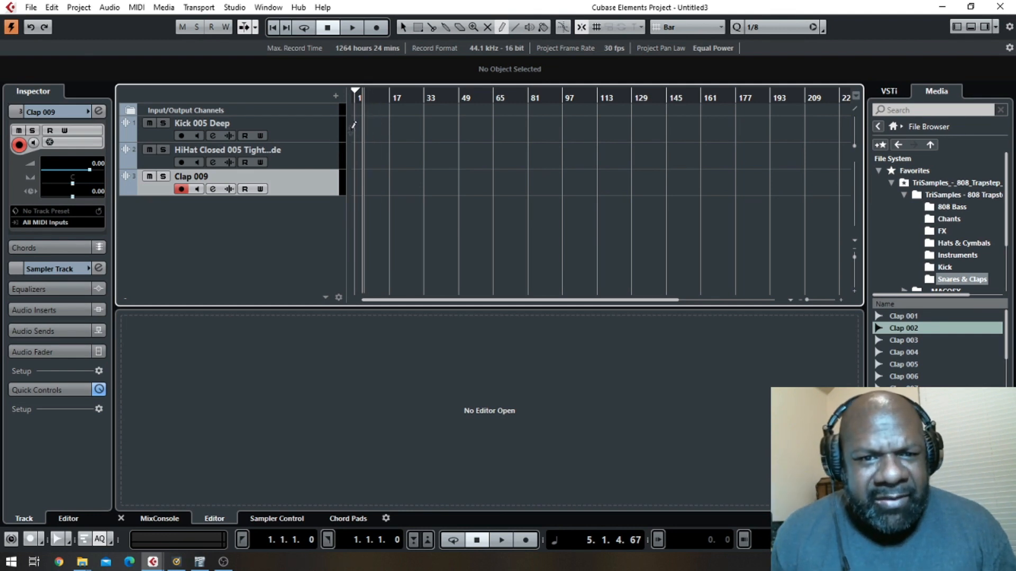
- Draw two-bar MIDI parts on the kick, hi-hat and clap tracks and bring up the hi-hat part
{"action": "left_click_drag", "start_coordinate": [359, 126], "coordinate": [389, 136]}
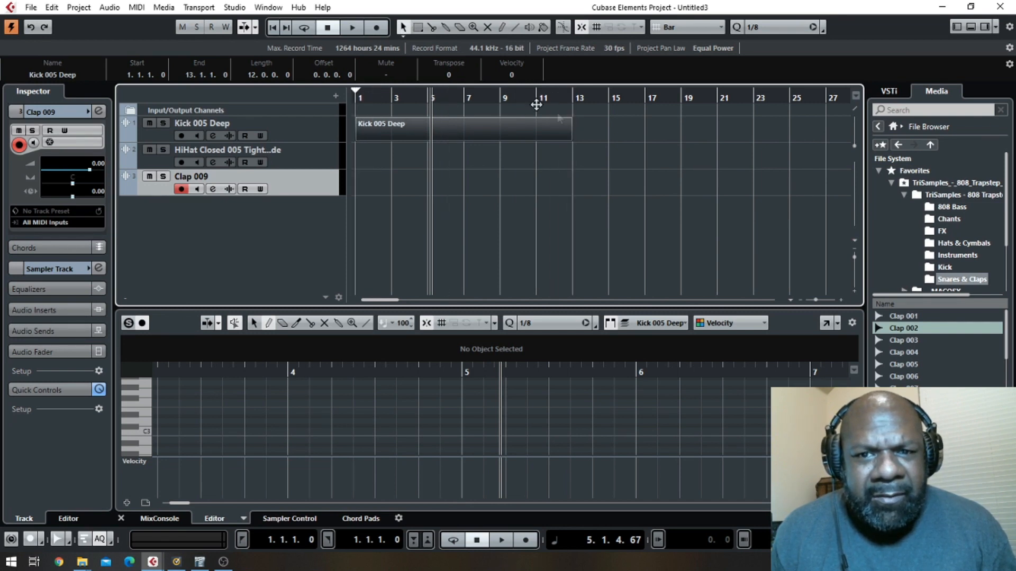
{"action": "left_click_drag", "start_coordinate": [569, 129], "coordinate": [502, 129]}
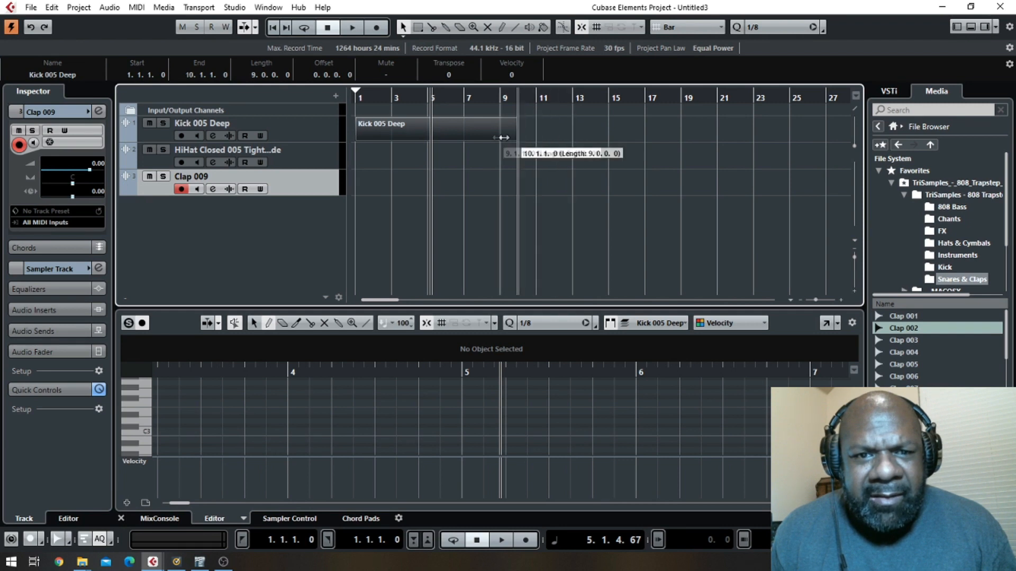
{"action": "left_click_drag", "start_coordinate": [503, 137], "coordinate": [387, 136]}
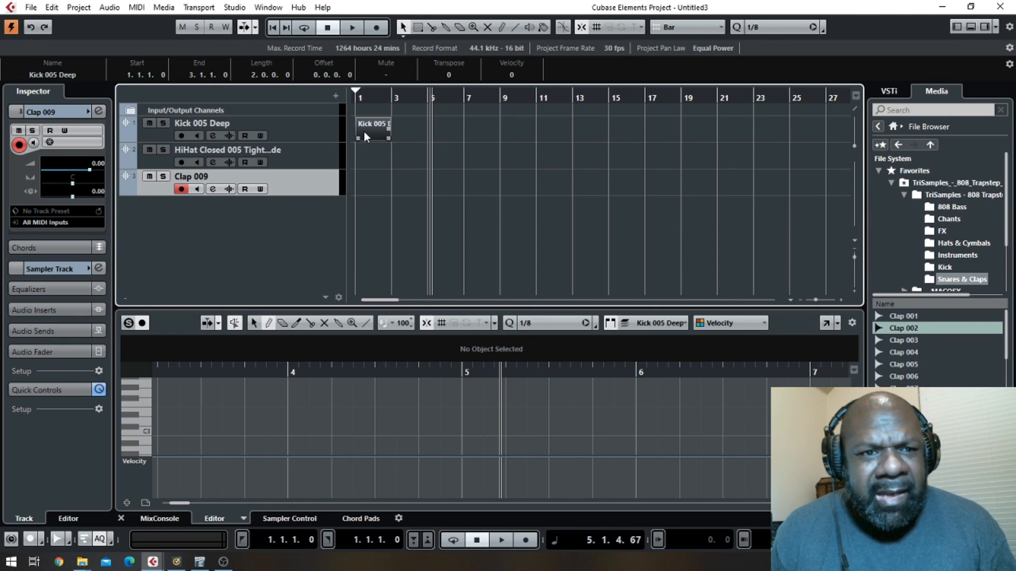
{"action": "mouse_move", "coordinate": [369, 131]}
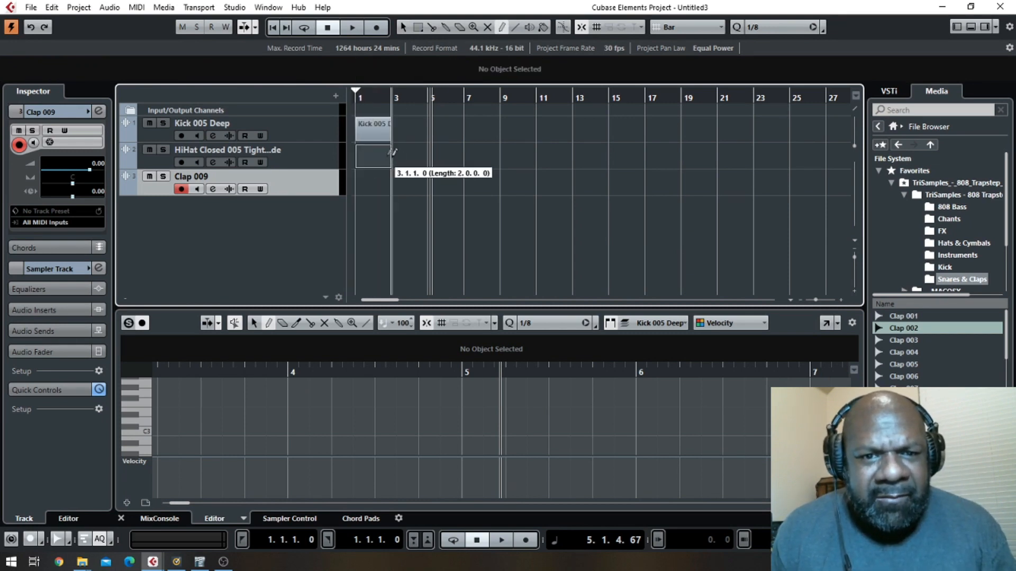
{"action": "left_click", "coordinate": [373, 154]}
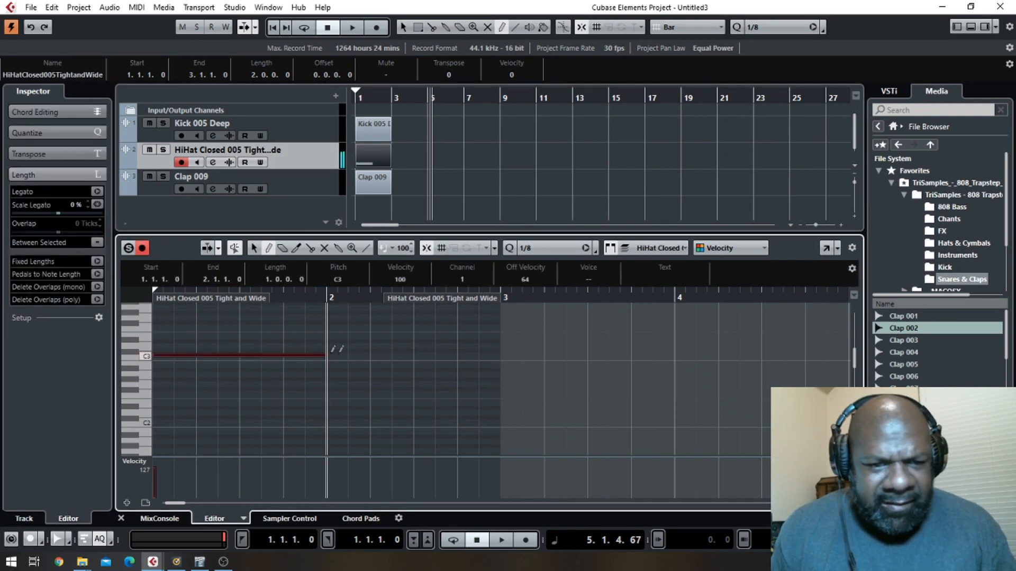
- Paint eighth-note closed hi-hat hits on C3 across bars 1 and 2
{"action": "left_click_drag", "start_coordinate": [327, 356], "coordinate": [499, 355]}
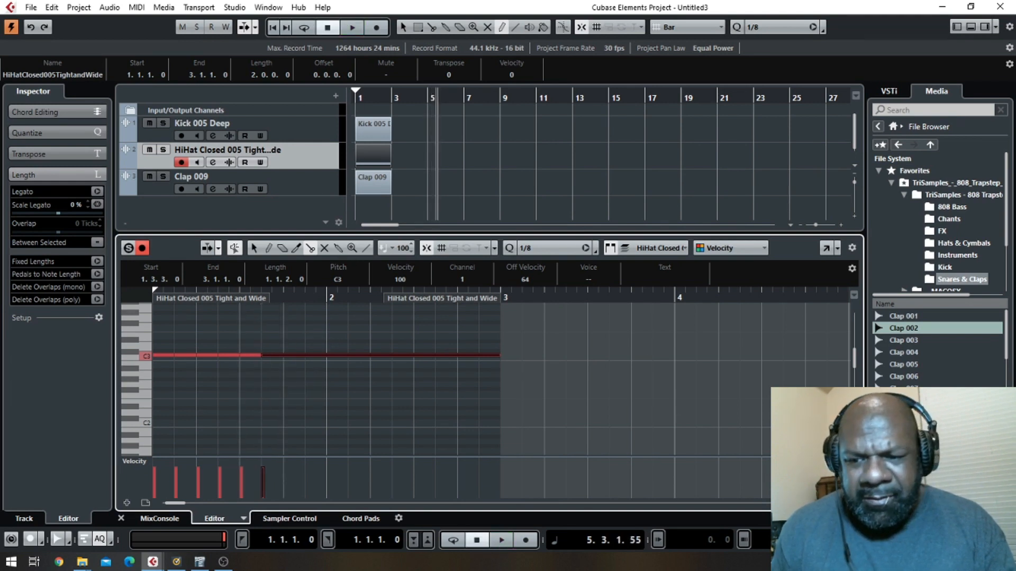
{"action": "mouse_move", "coordinate": [378, 82]}
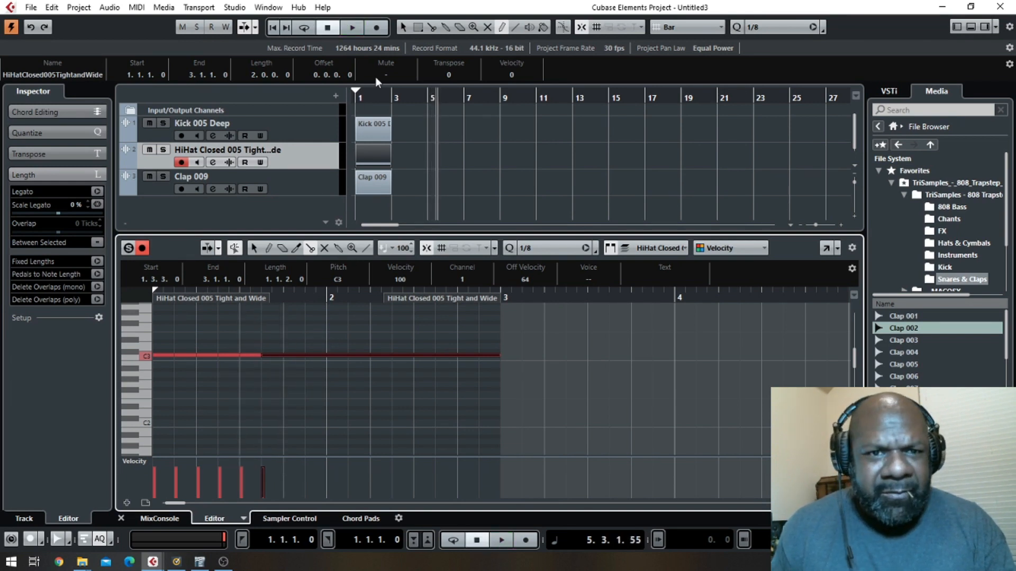
{"action": "left_click", "coordinate": [351, 26]}
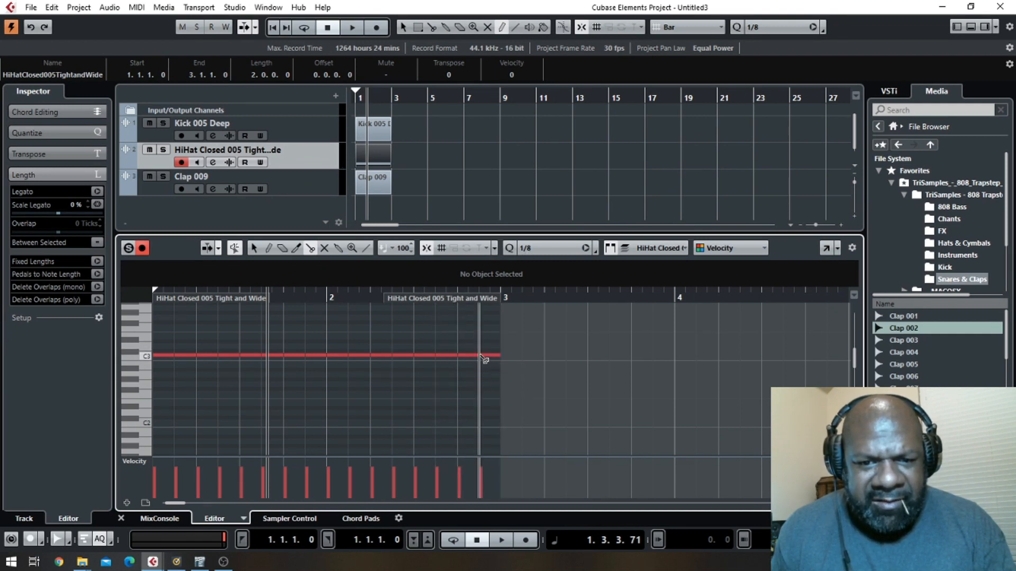
- Switch the grid to sixteenths for extra hi-hat hits, audition from the start, and bring up the empty Clap 009 part
{"action": "left_click", "coordinate": [551, 247]}
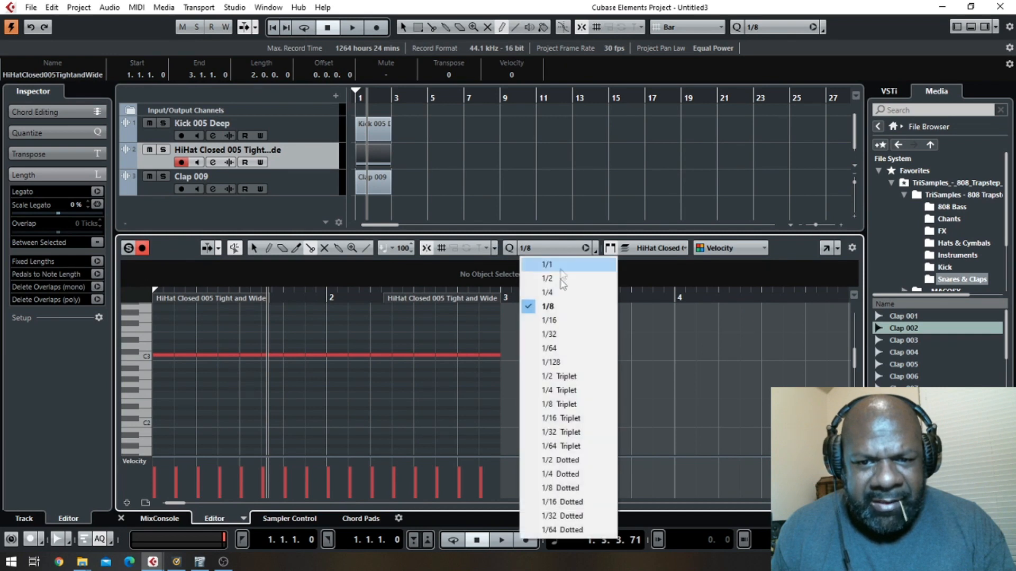
{"action": "left_click", "coordinate": [548, 320]}
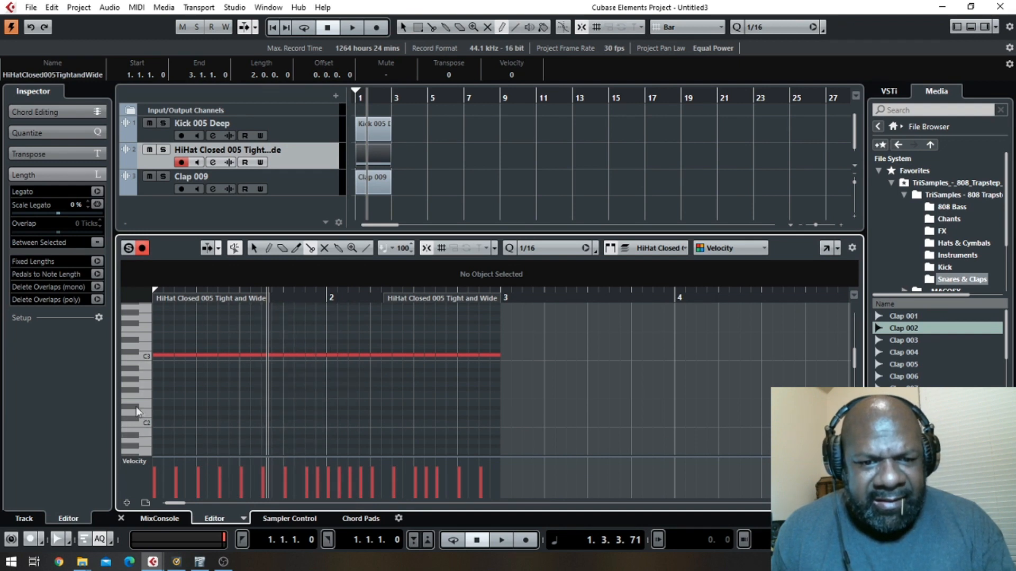
{"action": "left_click", "coordinate": [352, 28]}
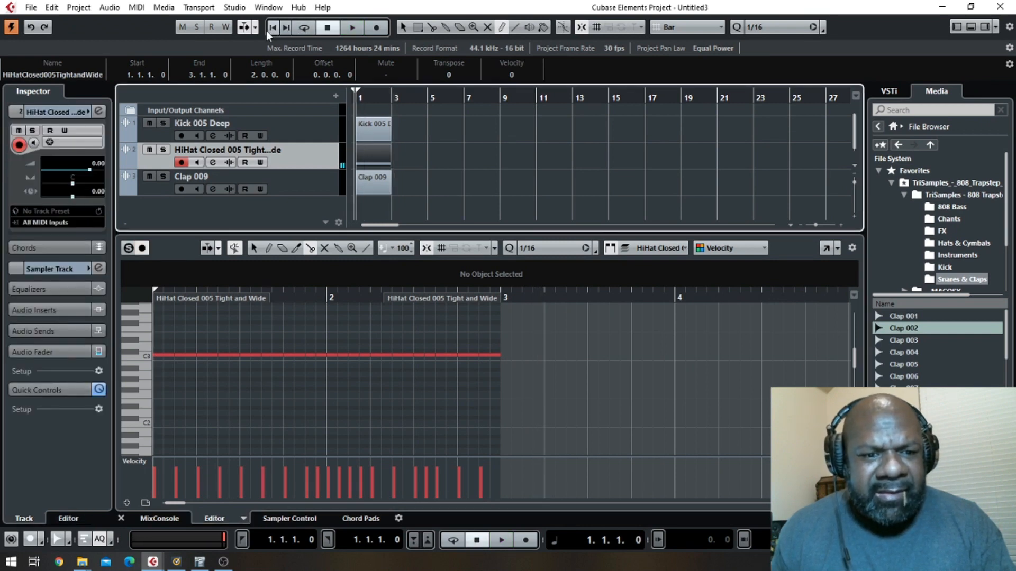
{"action": "left_click", "coordinate": [352, 26]}
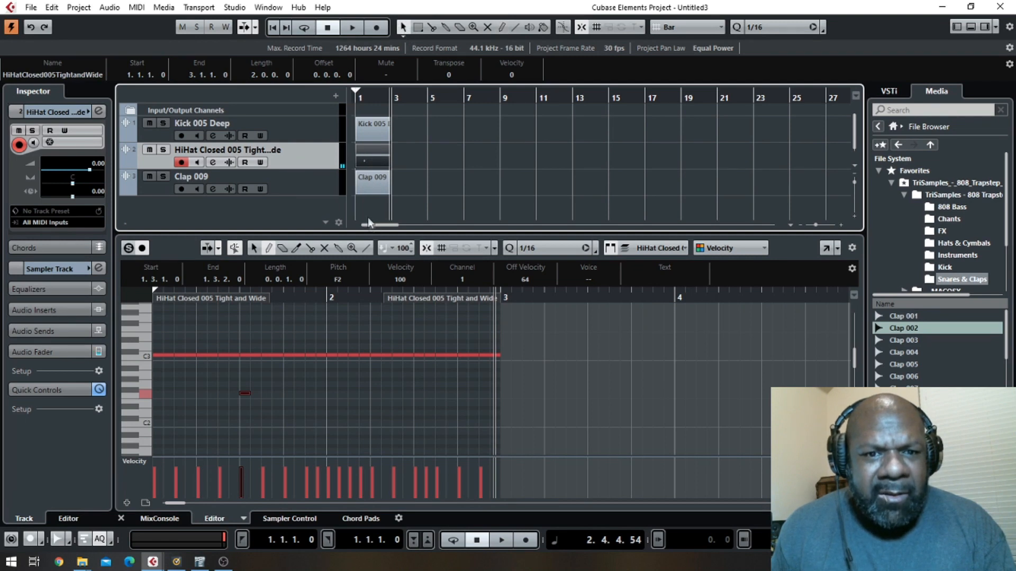
{"action": "left_click", "coordinate": [195, 177]}
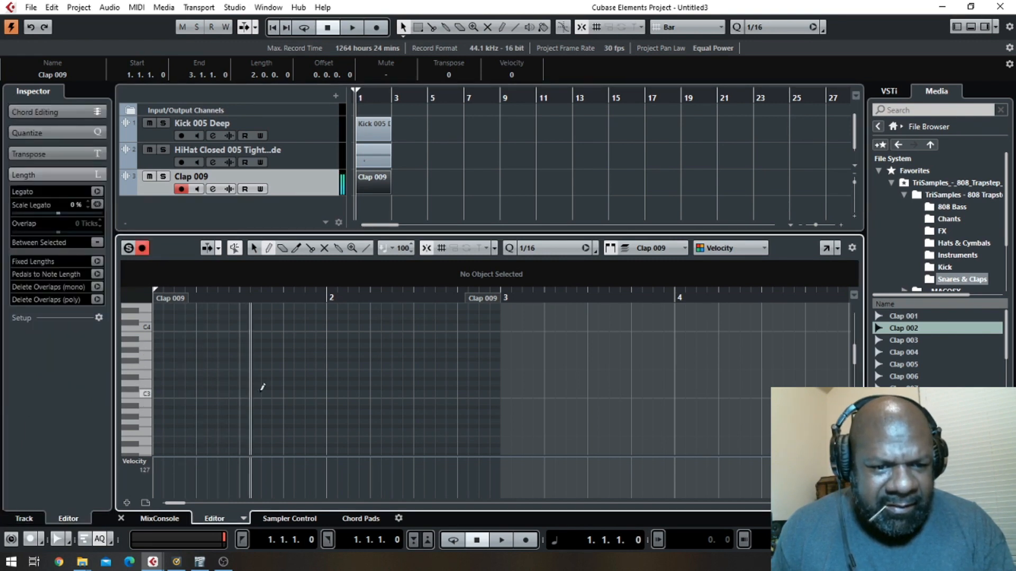
- Place clap hits on C3 at beat 3 of bars 1 and 2, then bring up the empty Kick 005 Deep part
{"action": "left_click", "coordinate": [244, 394]}
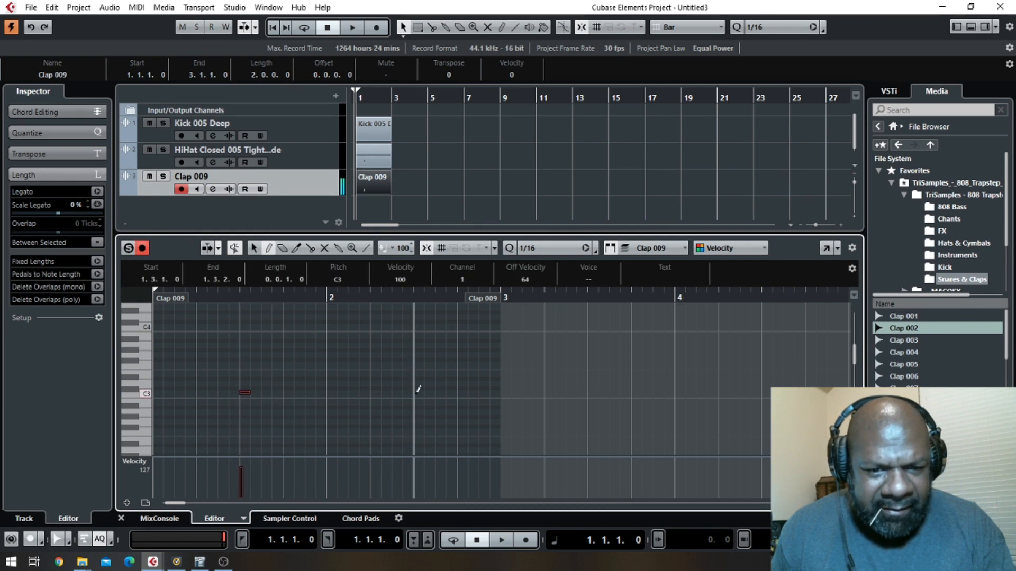
{"action": "left_click", "coordinate": [418, 392]}
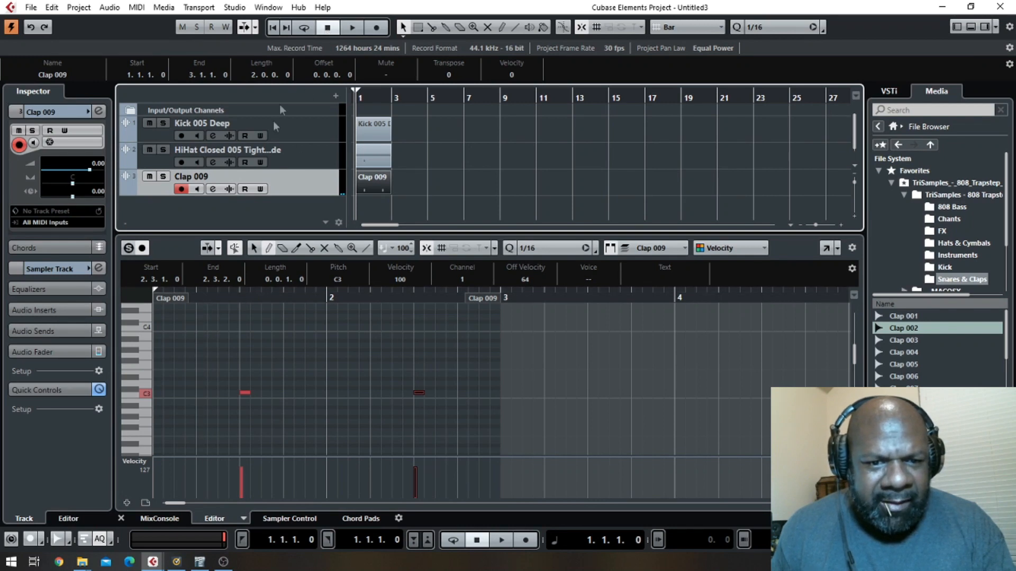
{"action": "left_click", "coordinate": [351, 28]}
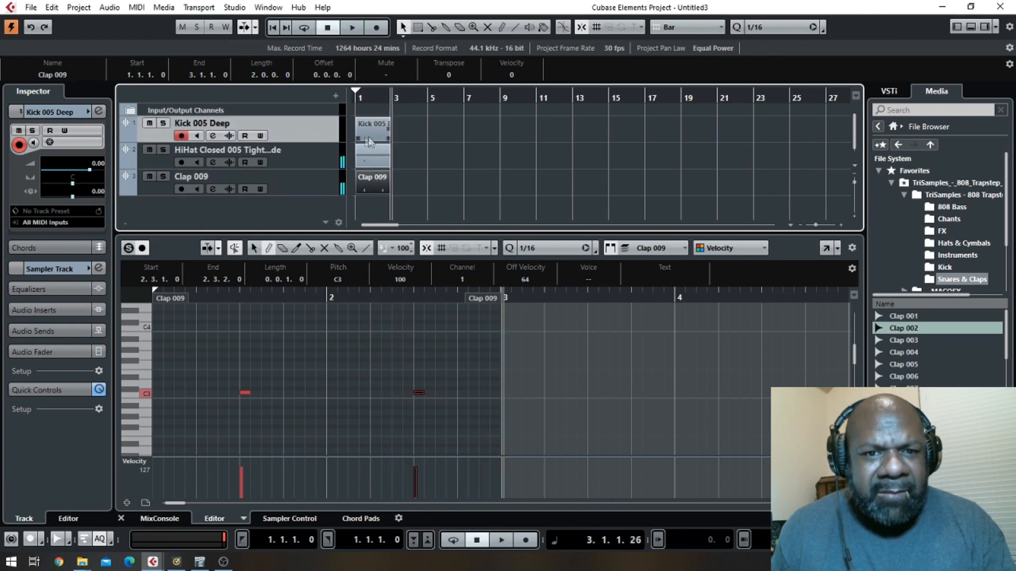
{"action": "left_click", "coordinate": [372, 124]}
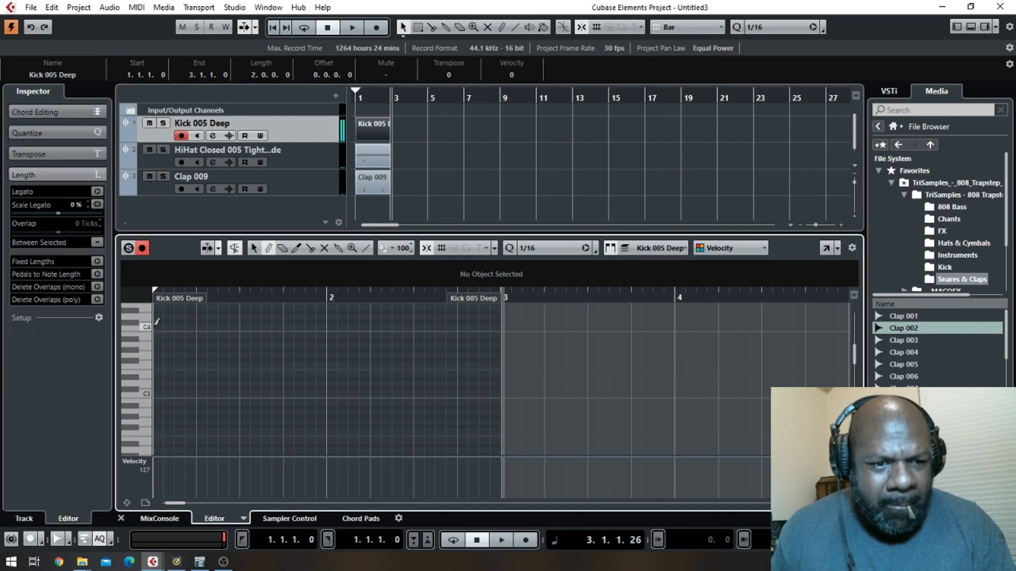
- Draw a two-bar kick pattern of five hits, auditioning the loop between notes
{"action": "left_click", "coordinate": [156, 327]}
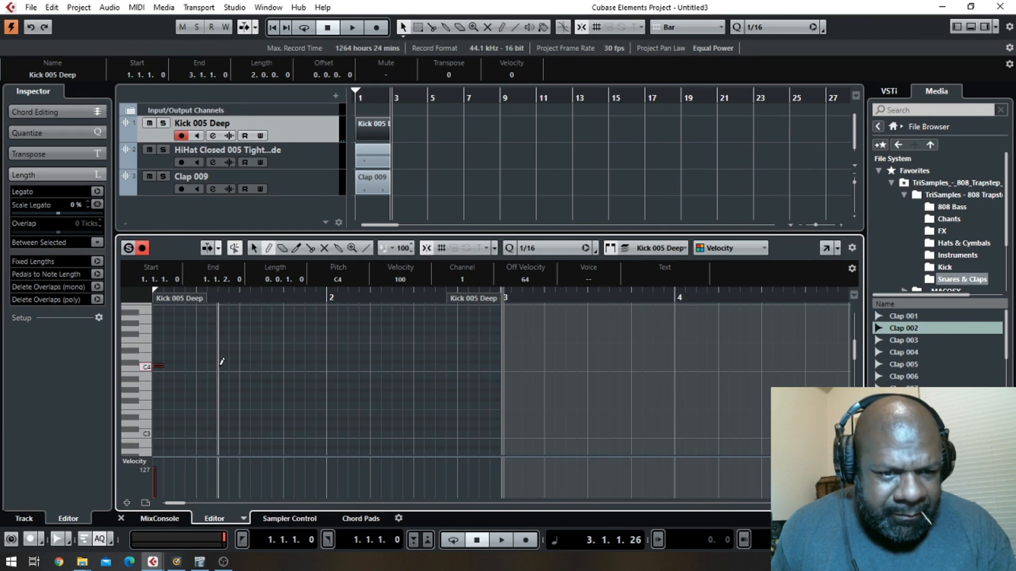
{"action": "left_click", "coordinate": [351, 28]}
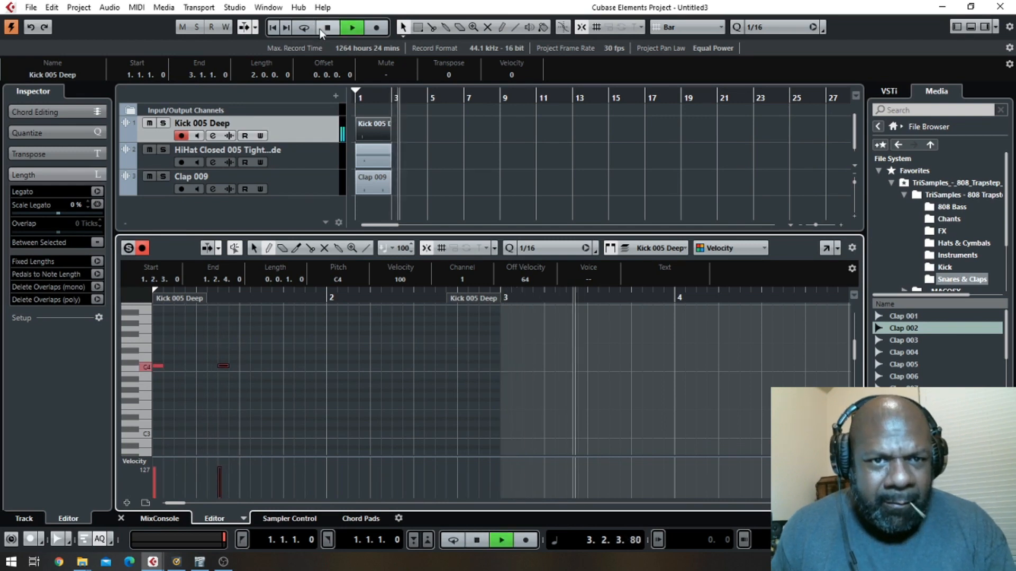
{"action": "left_click", "coordinate": [478, 540]}
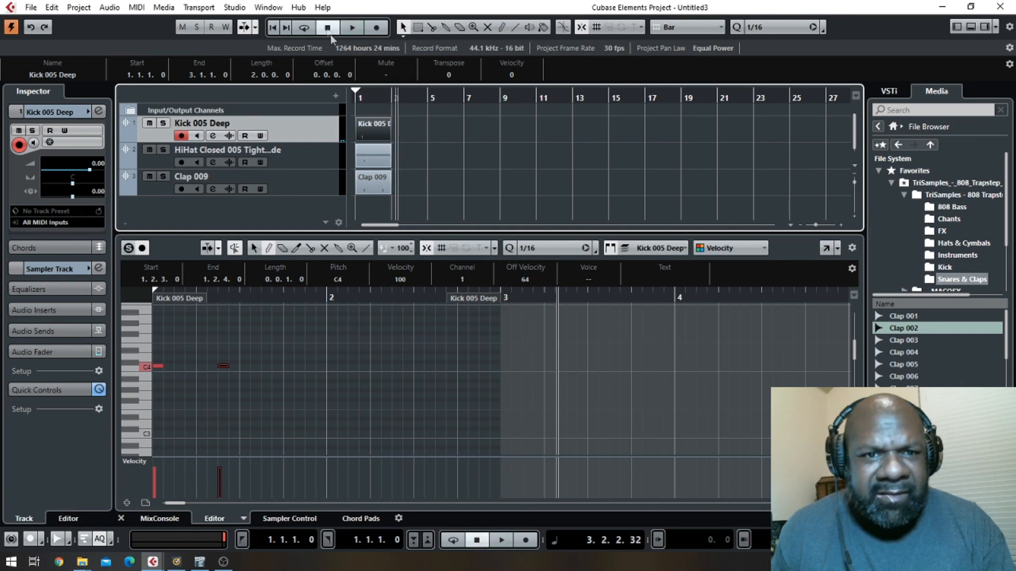
{"action": "left_click", "coordinate": [351, 27]}
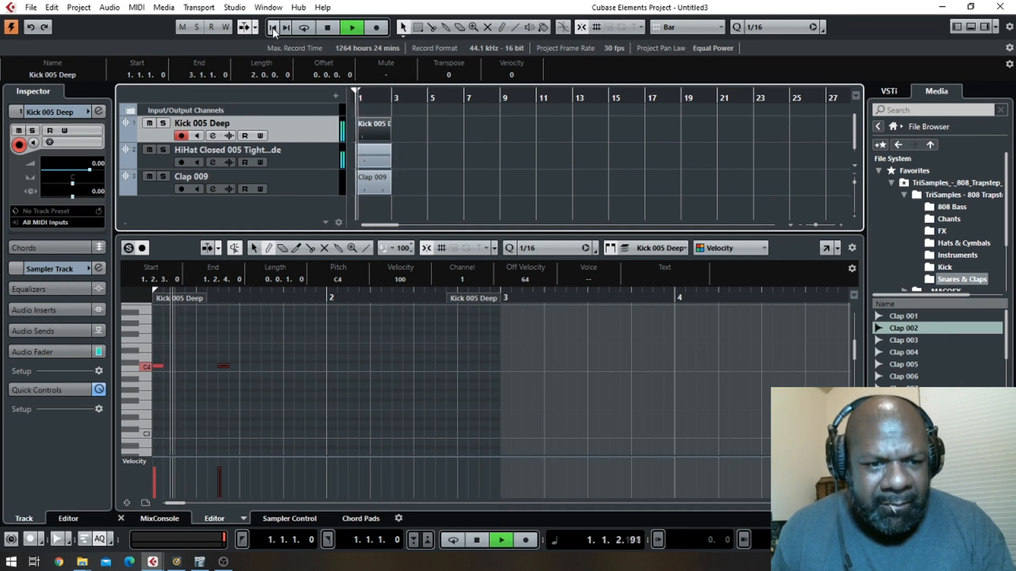
{"action": "left_click", "coordinate": [327, 27]}
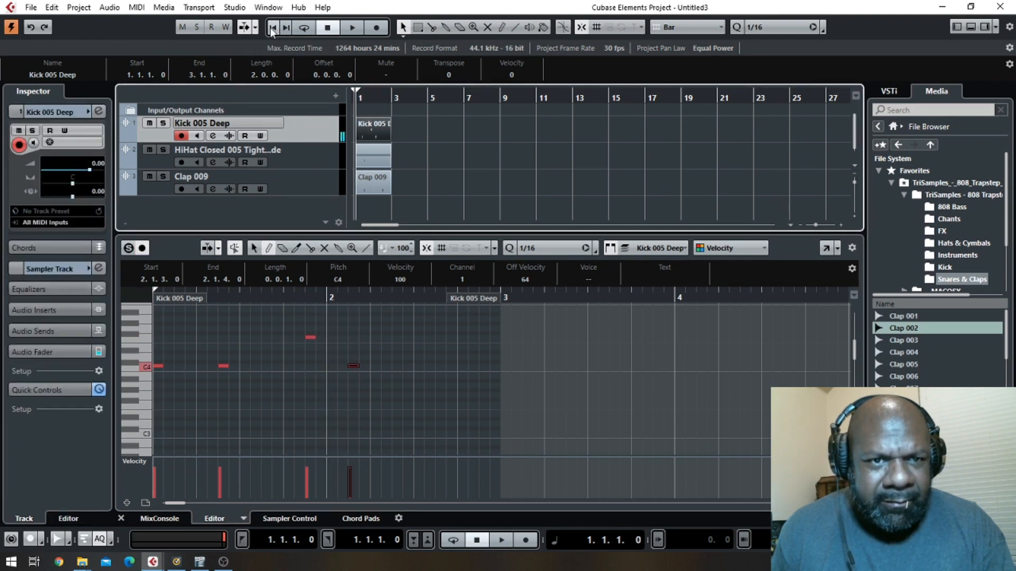
{"action": "left_click", "coordinate": [352, 28]}
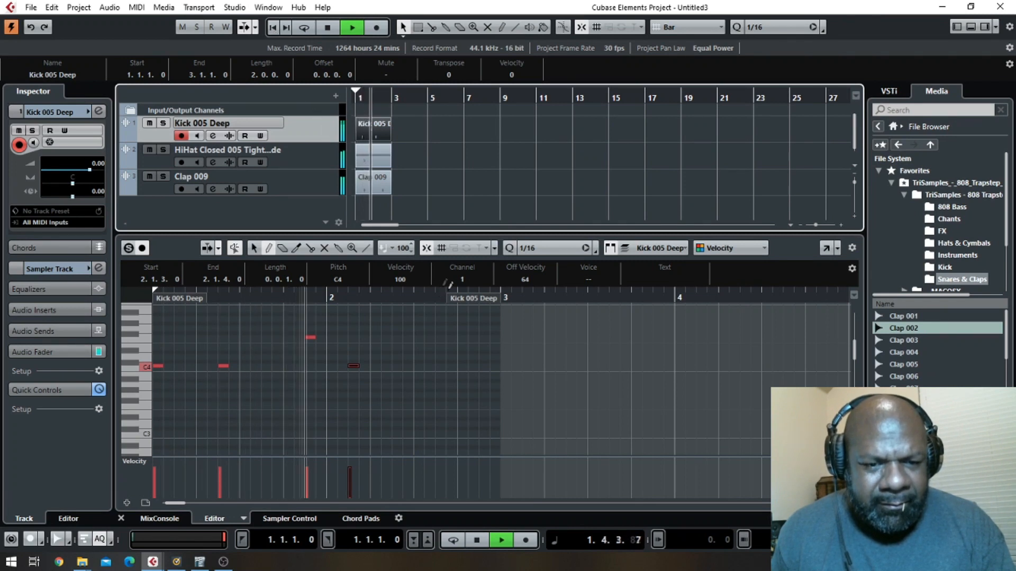
{"action": "left_click", "coordinate": [327, 26]}
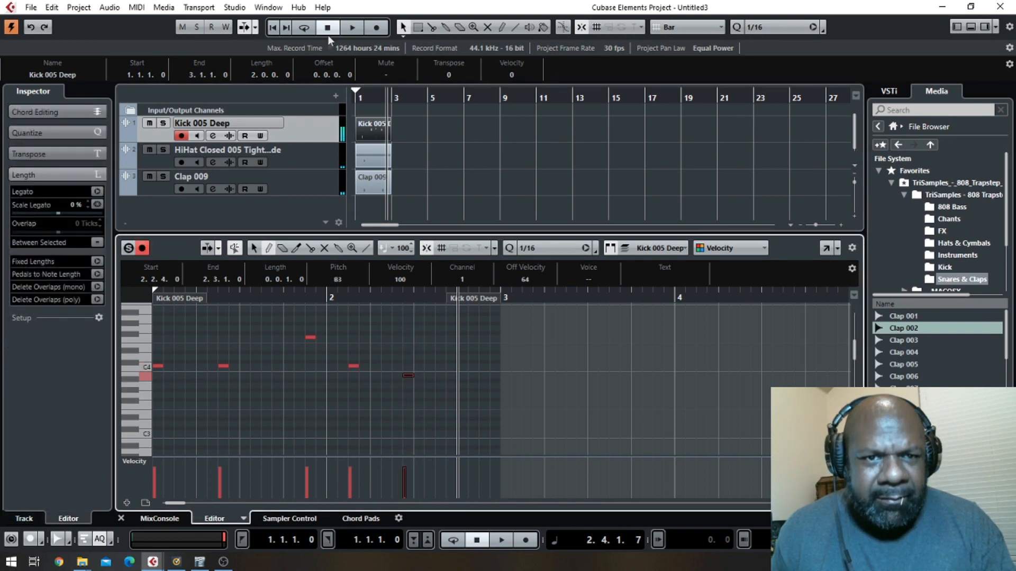
{"action": "left_click", "coordinate": [352, 28]}
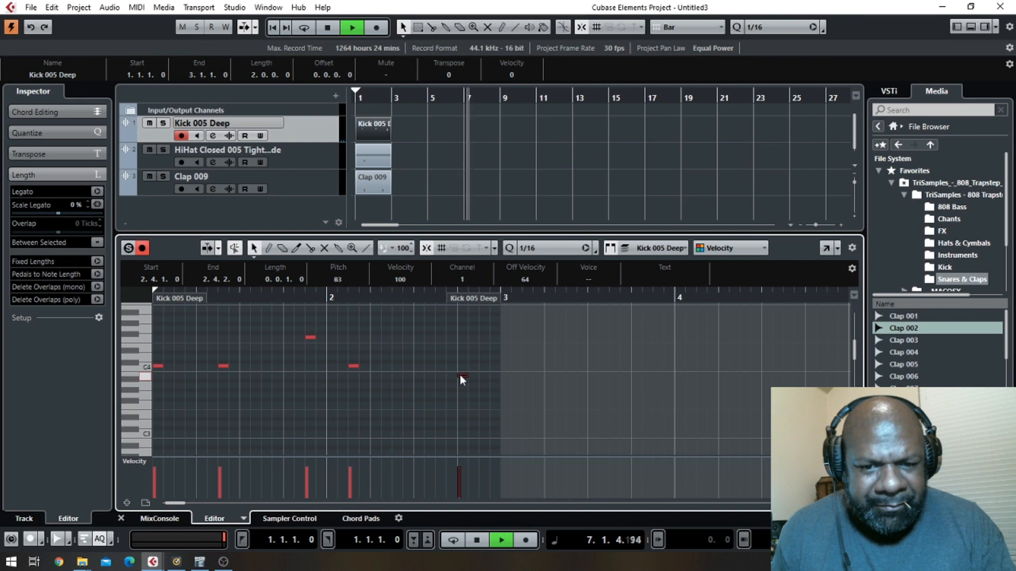
- Duplicate all three drum parts twice so the loop fills bars 1–6 and audition it
{"action": "left_click", "coordinate": [327, 27]}
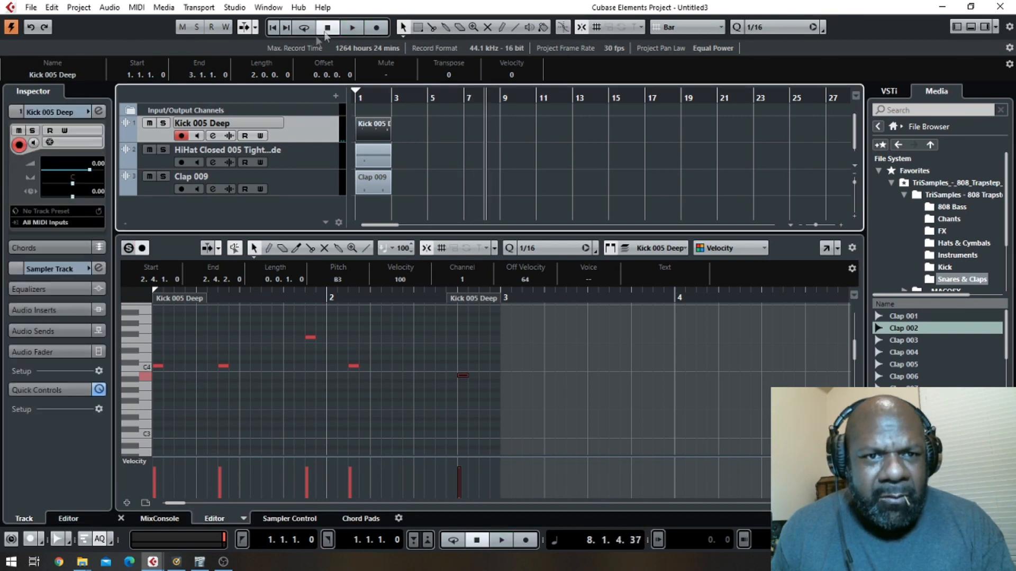
{"action": "left_click", "coordinate": [272, 28]}
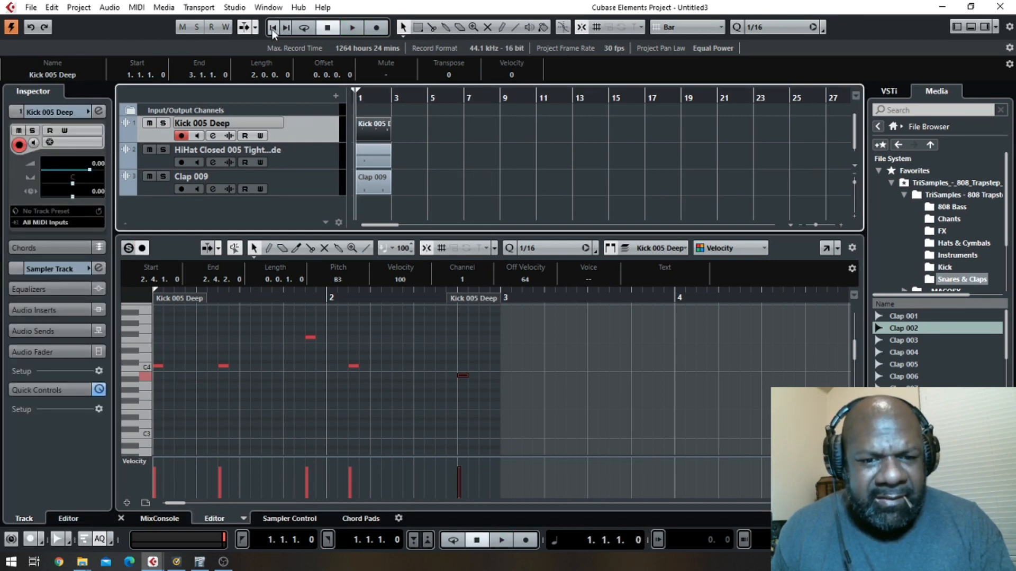
{"action": "left_click", "coordinate": [351, 27]}
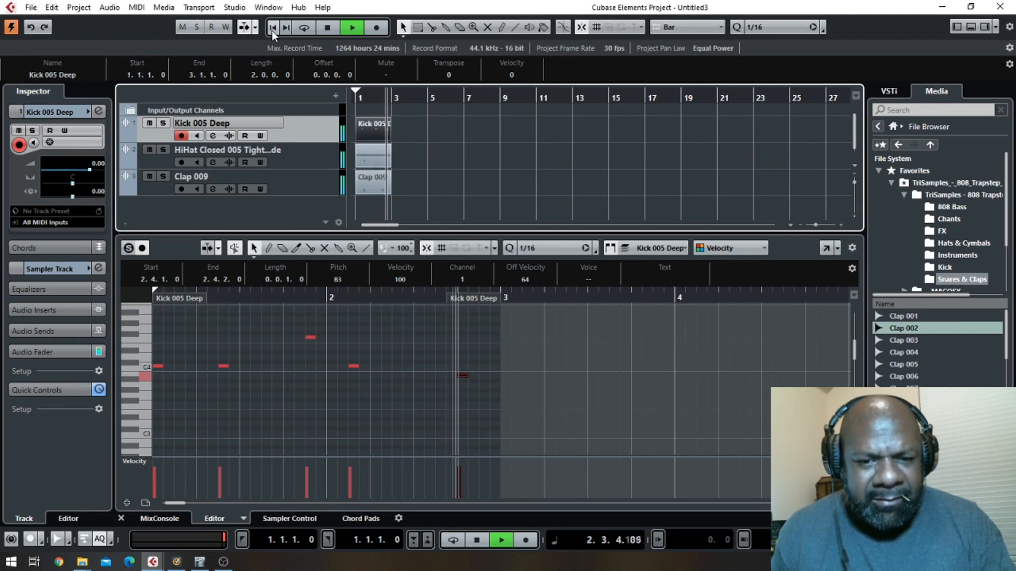
{"action": "left_click", "coordinate": [327, 28]}
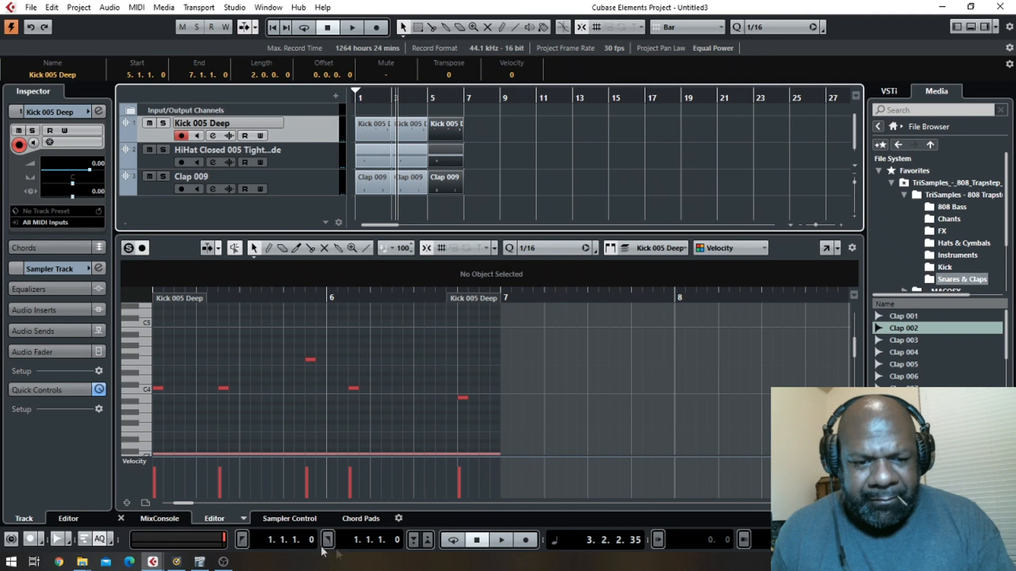
{"action": "left_click", "coordinate": [351, 27]}
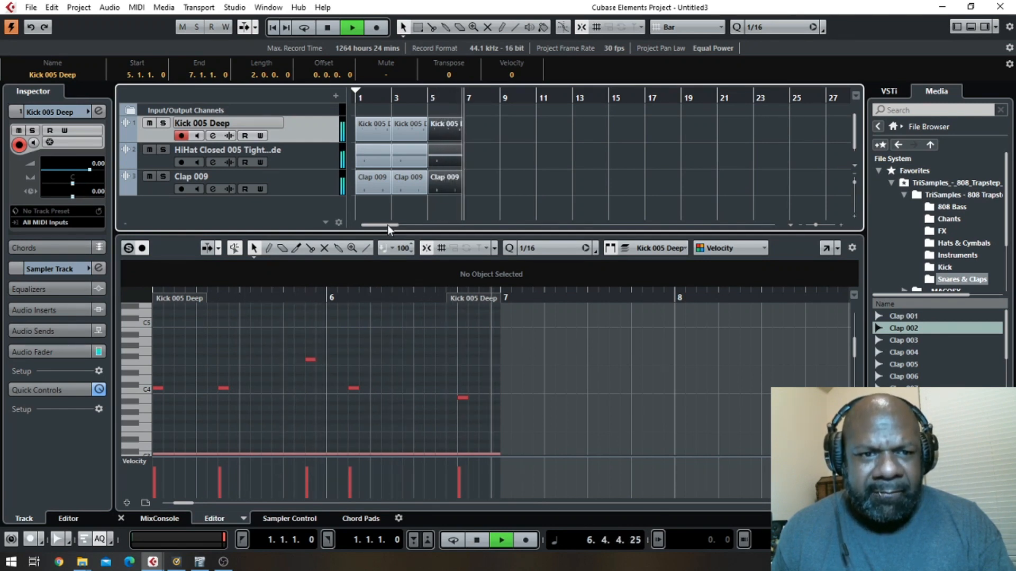
{"action": "left_click", "coordinate": [328, 26]}
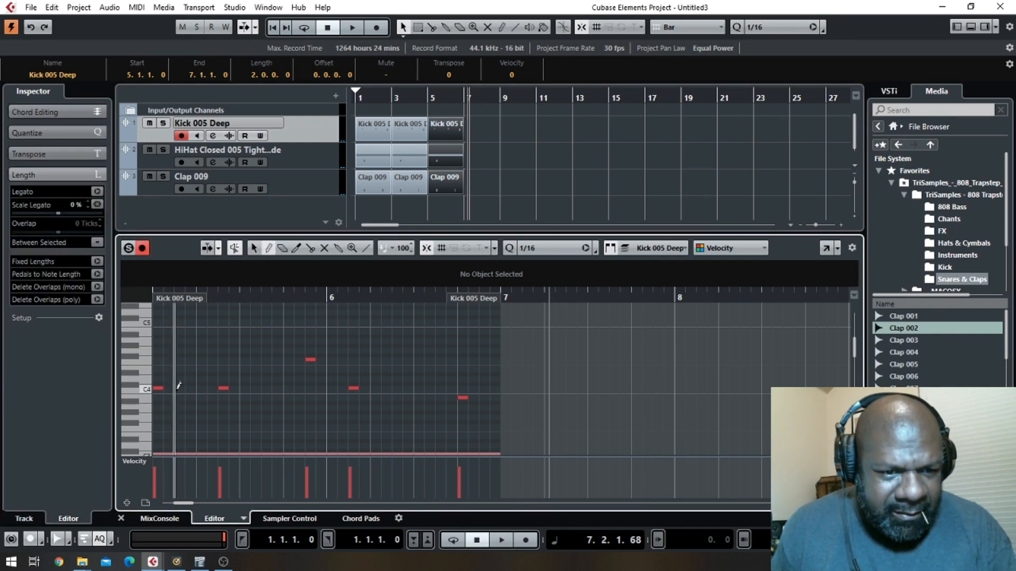
- Add extra kick hits in the bar 5 and bar 3 kick parts so the copies vary, then audition the loop
{"action": "left_click", "coordinate": [177, 374]}
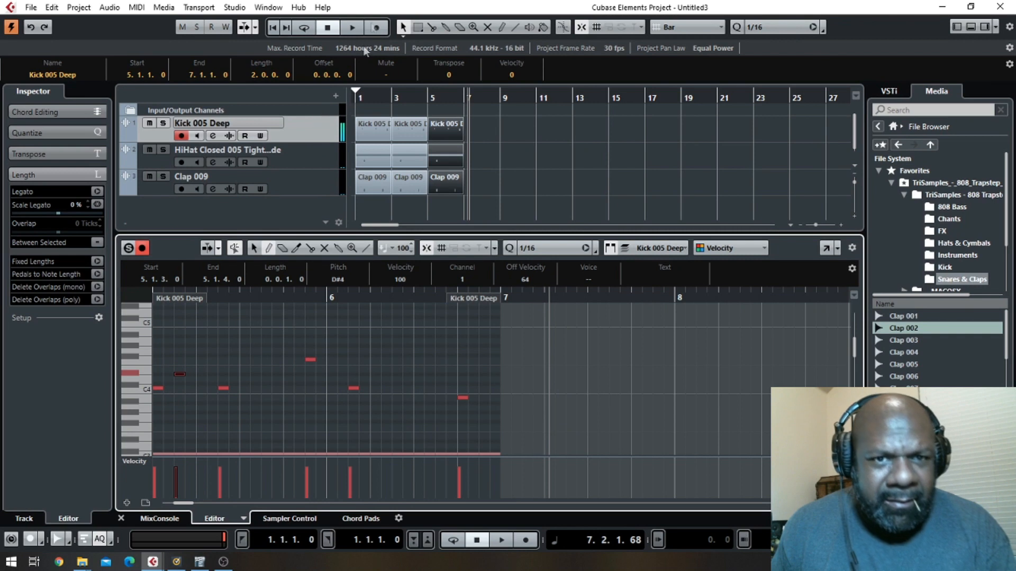
{"action": "left_click", "coordinate": [352, 27]}
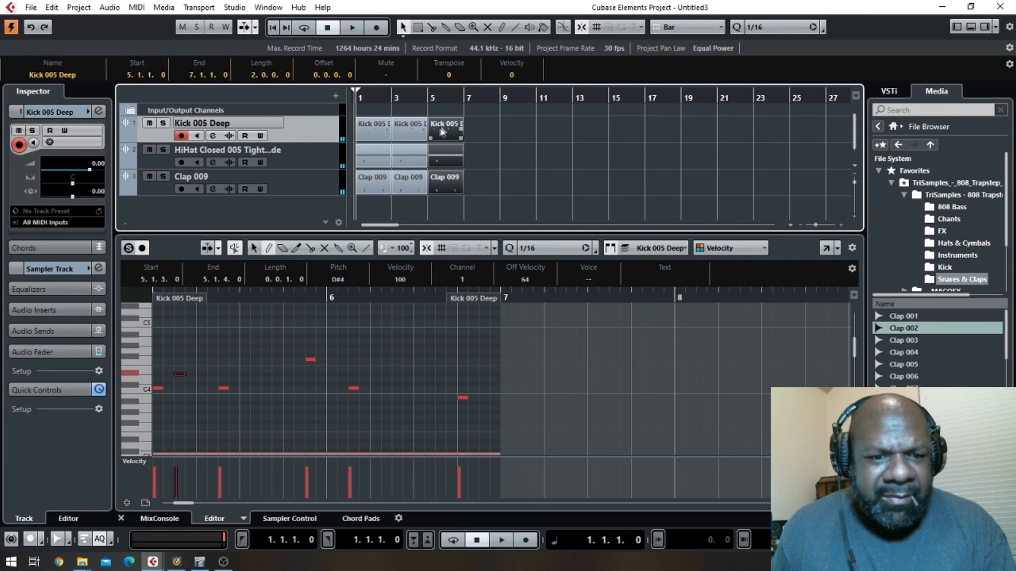
{"action": "left_click", "coordinate": [351, 28]}
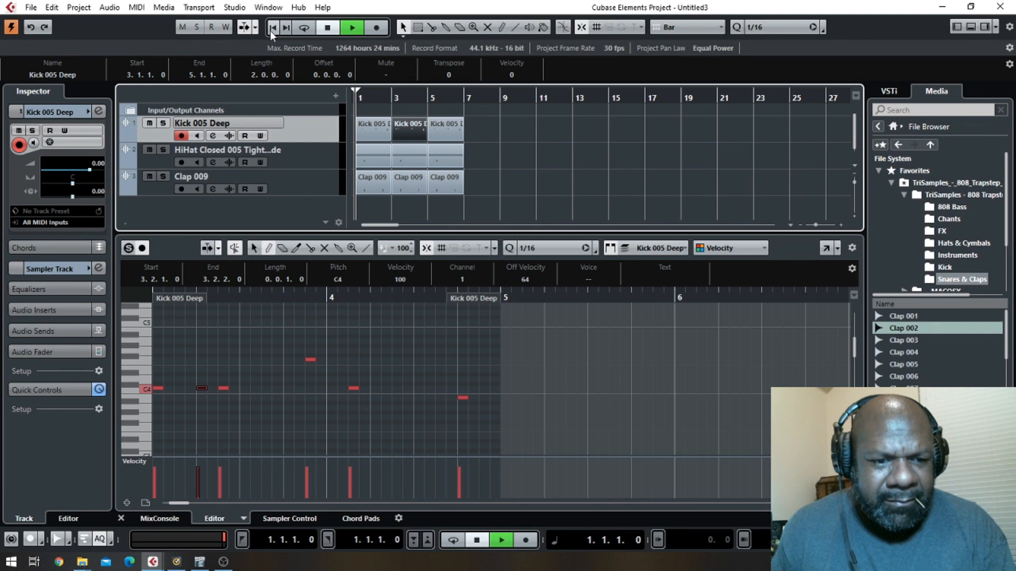
{"action": "left_click", "coordinate": [351, 27]}
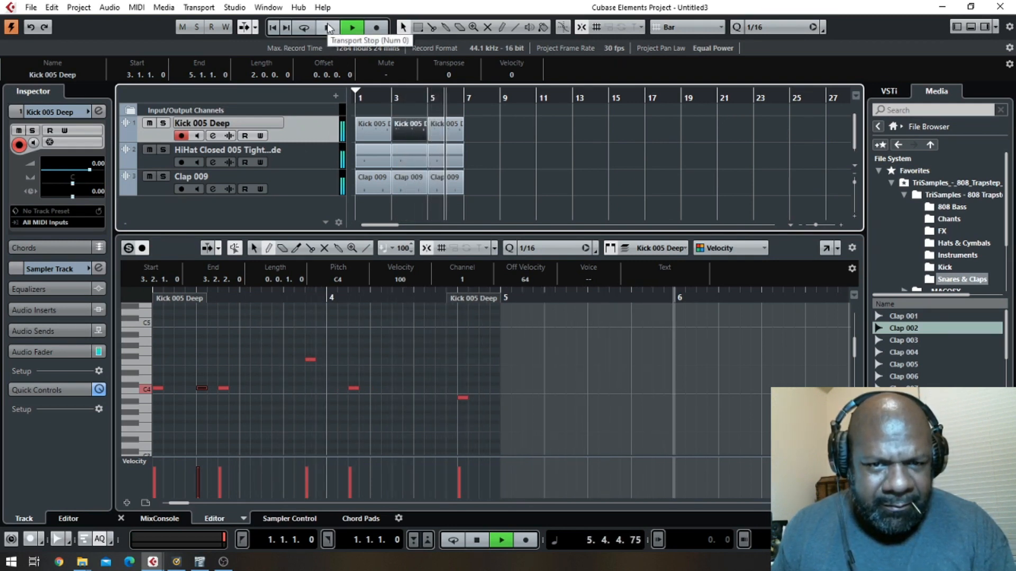
{"action": "left_click", "coordinate": [327, 26]}
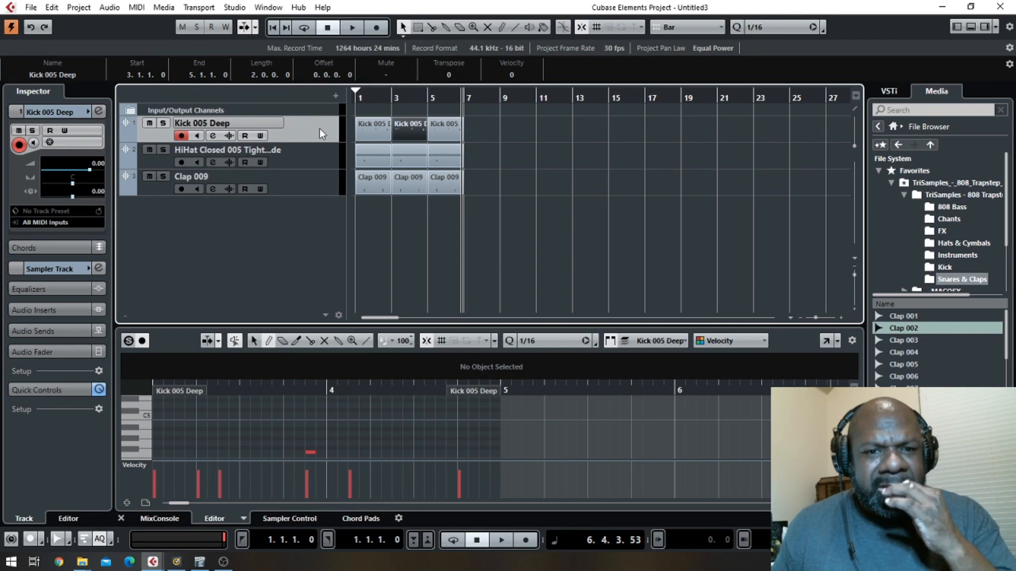
{"action": "mouse_move", "coordinate": [355, 96]}
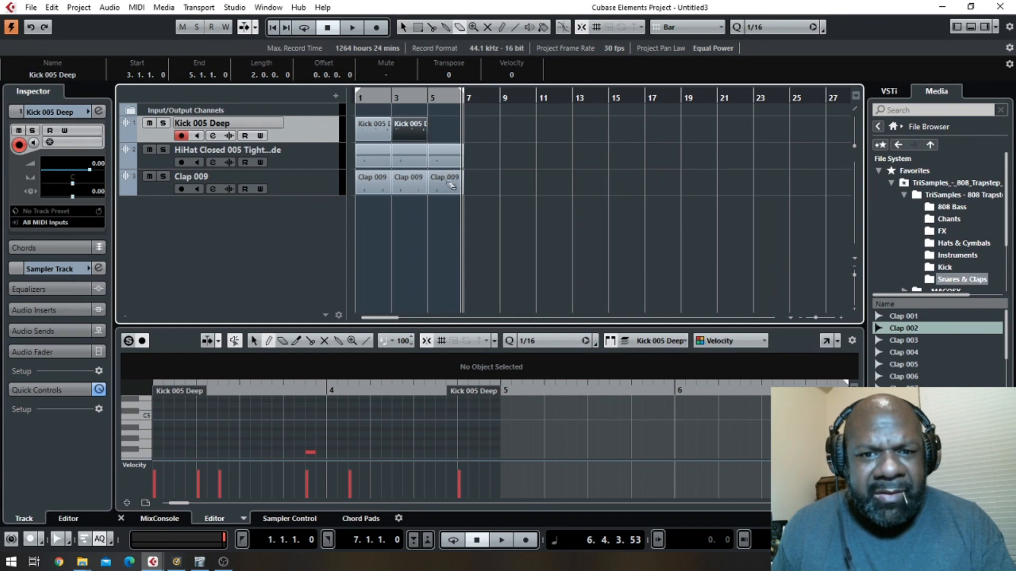
- Delete the drum parts in bars 5 and 6, play the four-bar loop from the start, and go to the File menu
{"action": "left_click", "coordinate": [445, 181]}
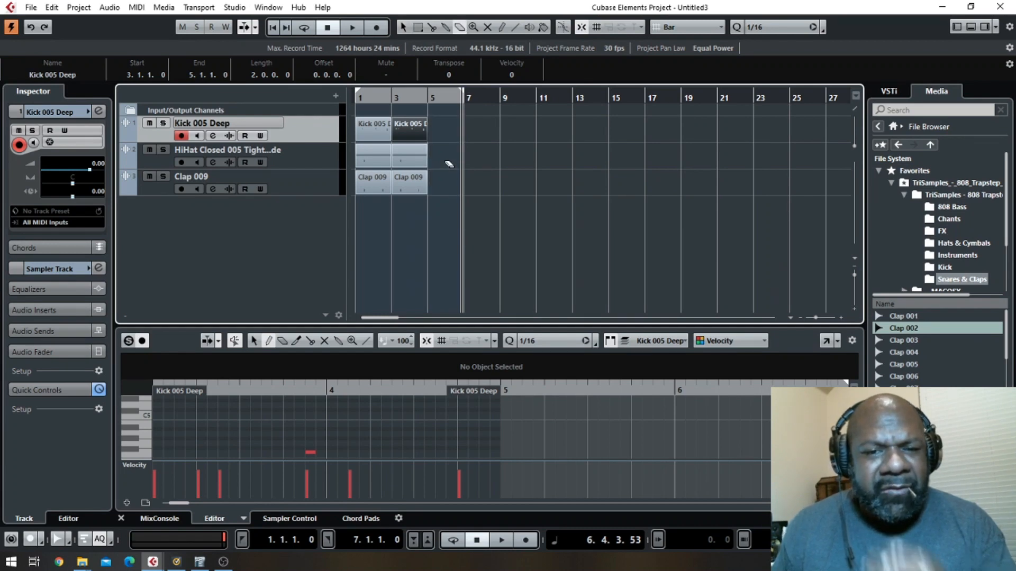
{"action": "mouse_move", "coordinate": [400, 79]}
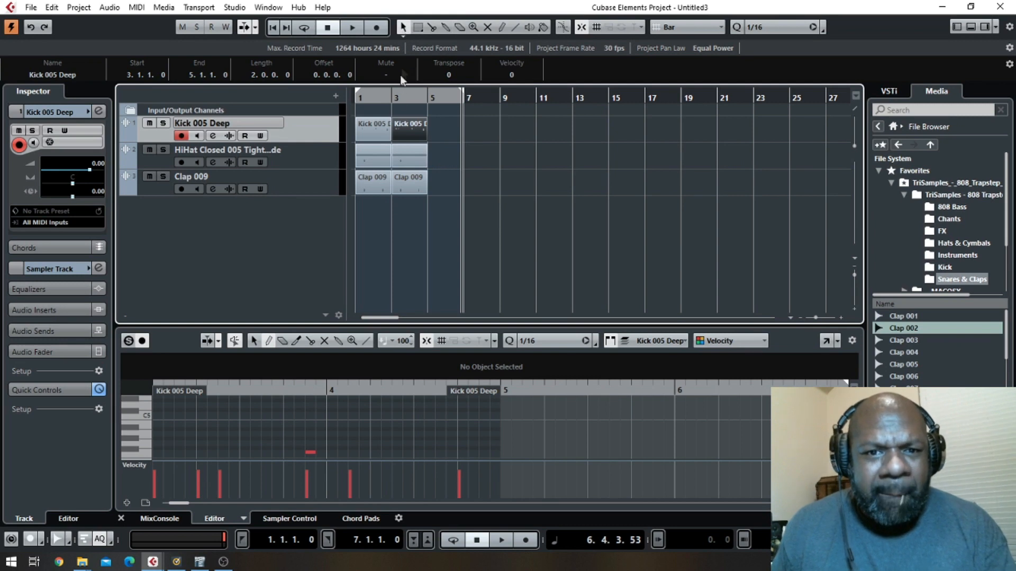
{"action": "mouse_move", "coordinate": [424, 215]}
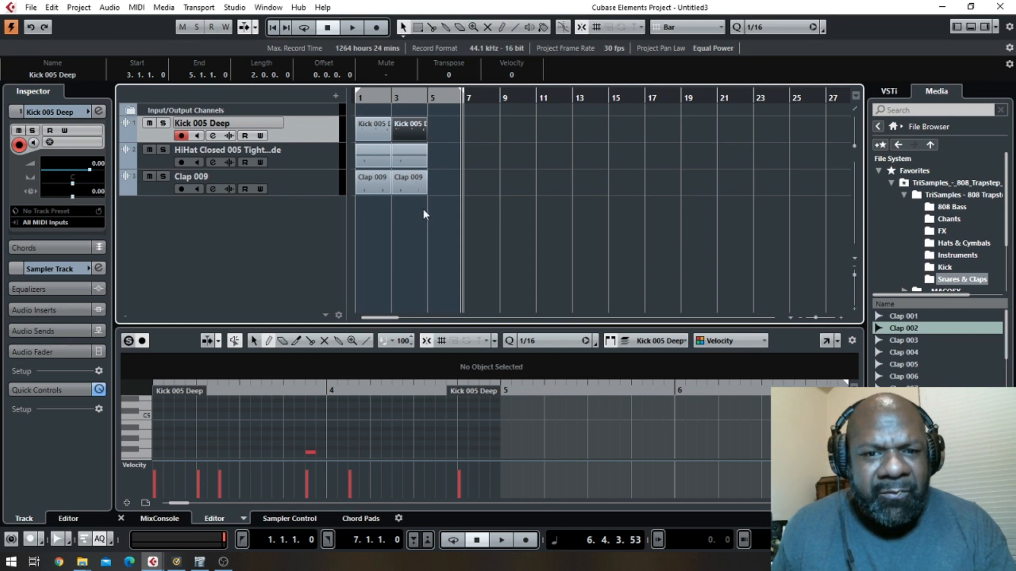
{"action": "mouse_move", "coordinate": [464, 97]}
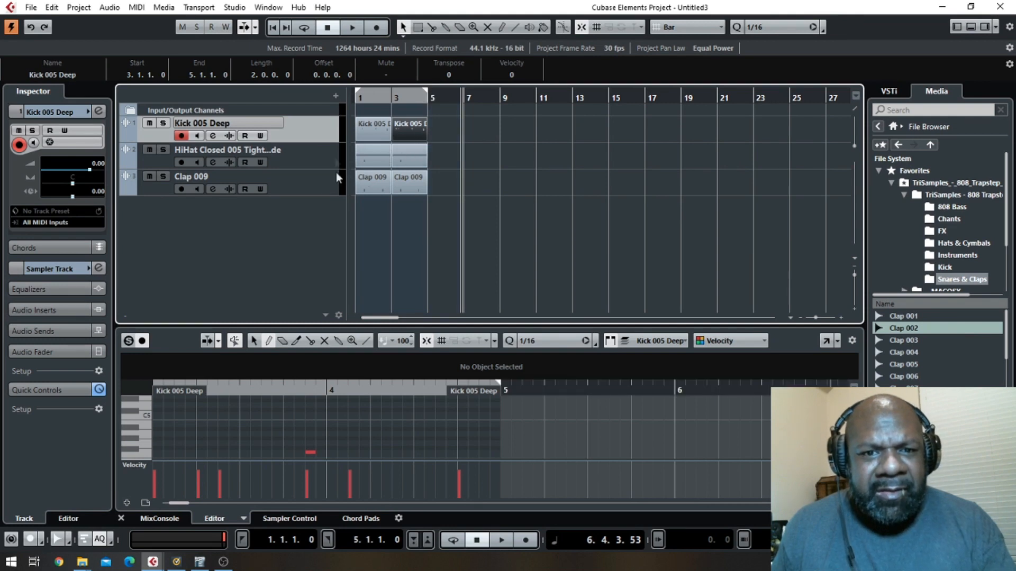
{"action": "left_click", "coordinate": [477, 540]}
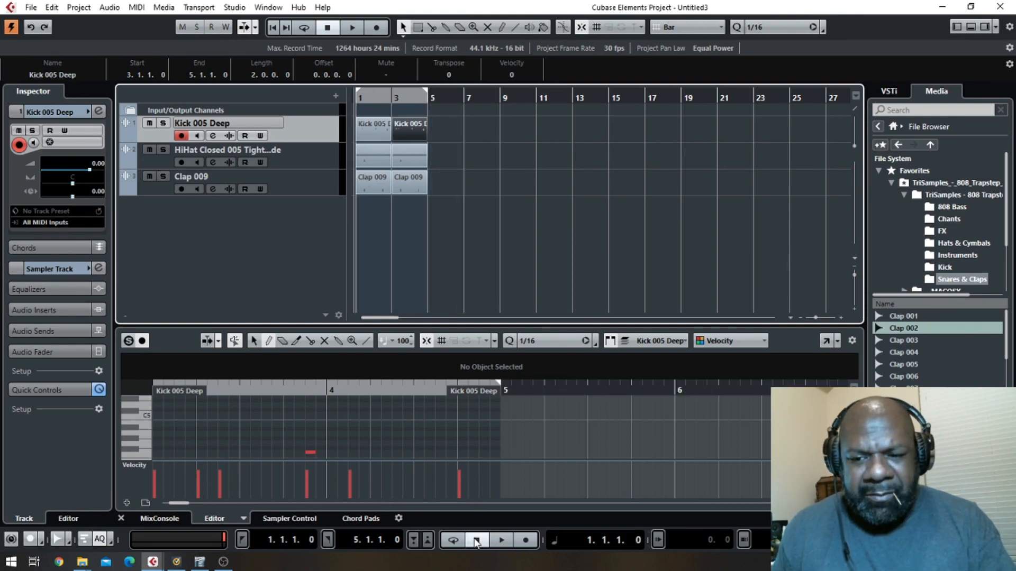
{"action": "left_click", "coordinate": [351, 26]}
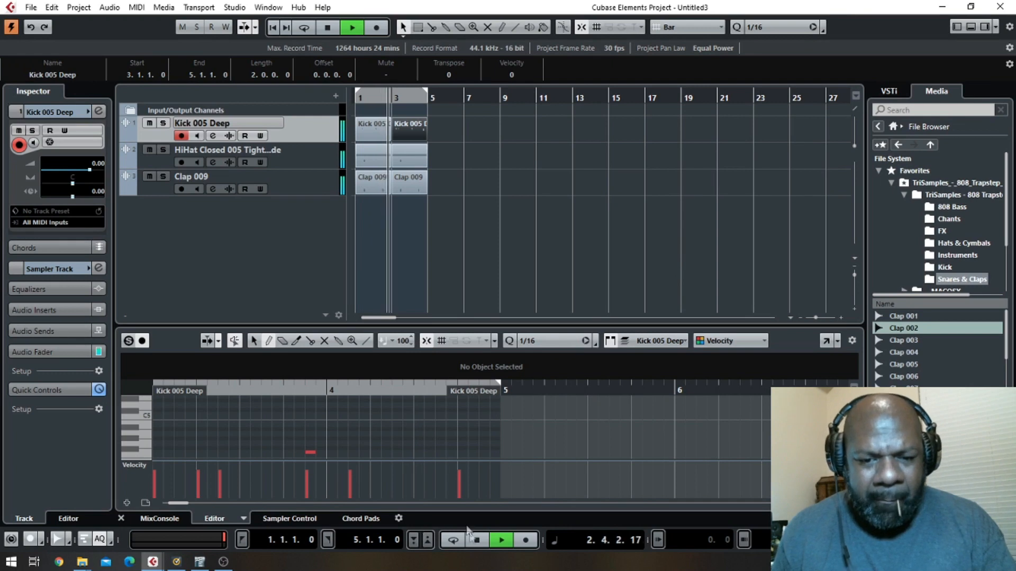
{"action": "left_click", "coordinate": [500, 540]}
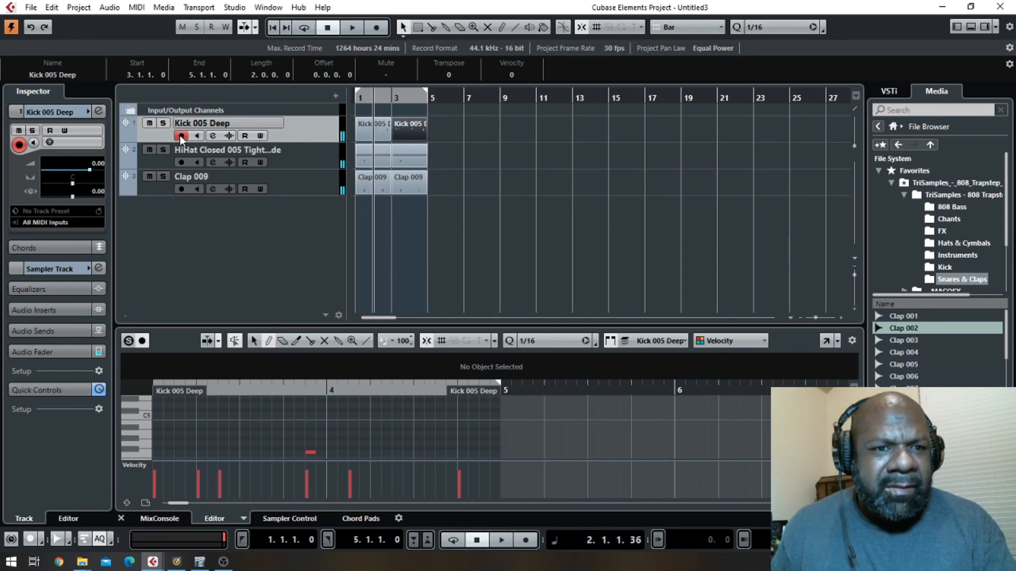
{"action": "left_click", "coordinate": [30, 7]}
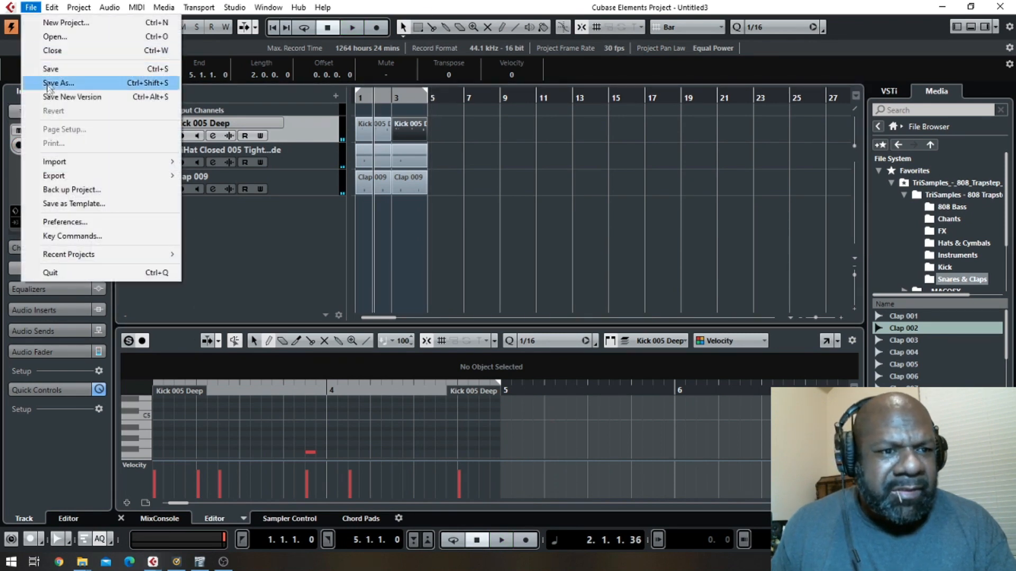
{"action": "mouse_move", "coordinate": [54, 176]}
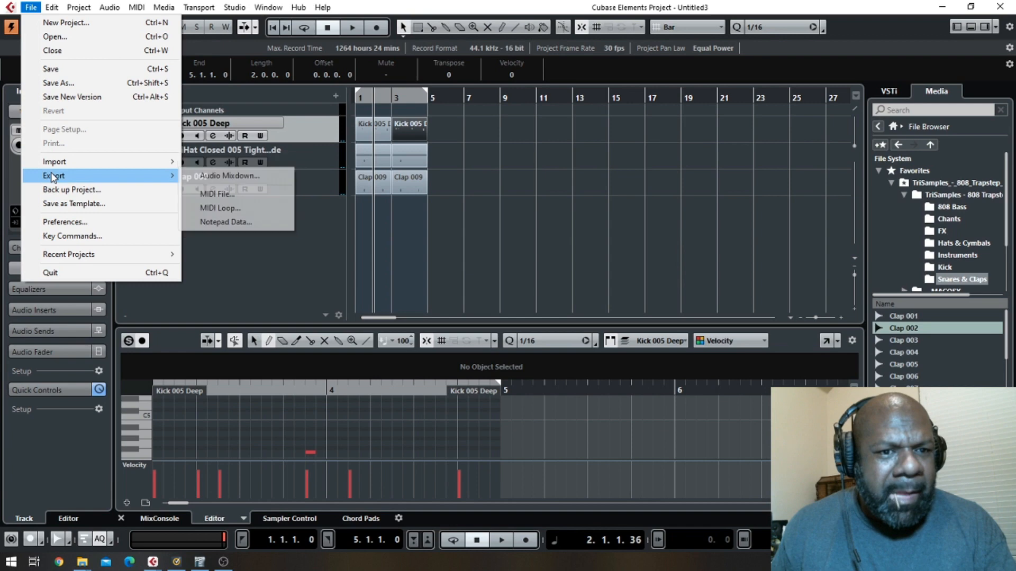
{"action": "mouse_move", "coordinate": [228, 176]}
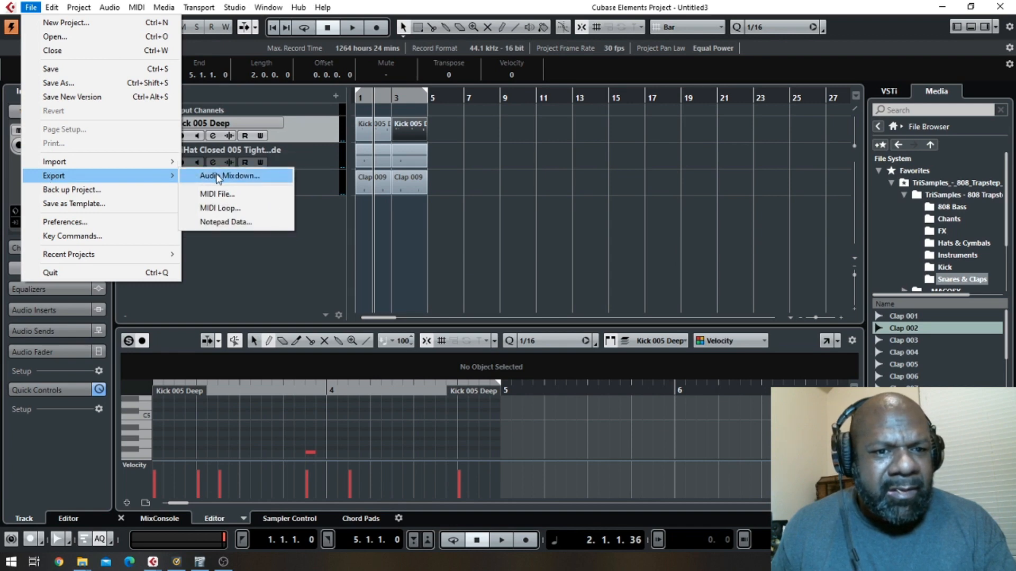
- Bring up the Export Audio Mixdown settings from the File menu
{"action": "left_click", "coordinate": [229, 176]}
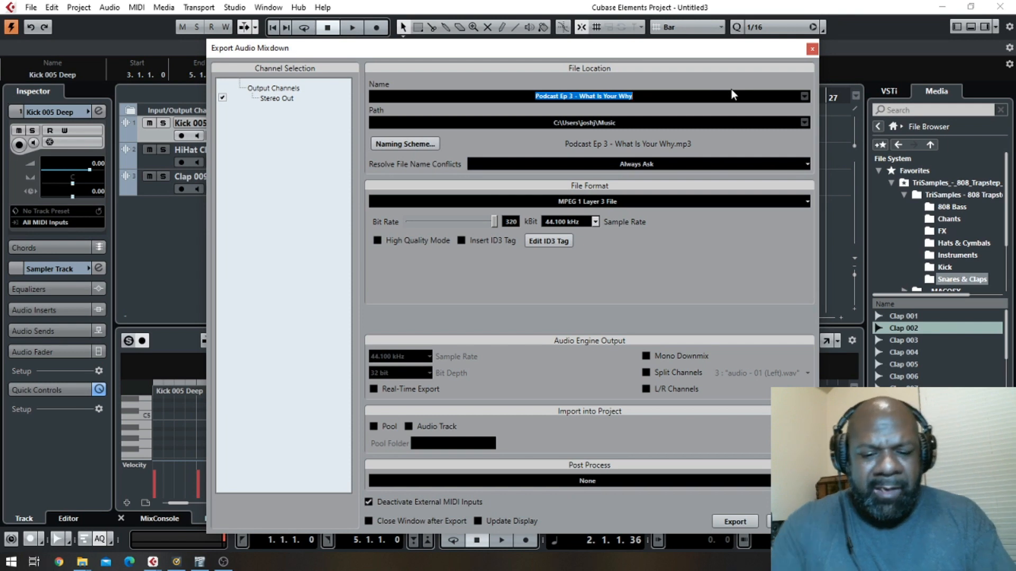
- Export the mixdown as 'drum loop' with Pool and Audio Track import enabled
{"action": "type", "text": "drum loop"}
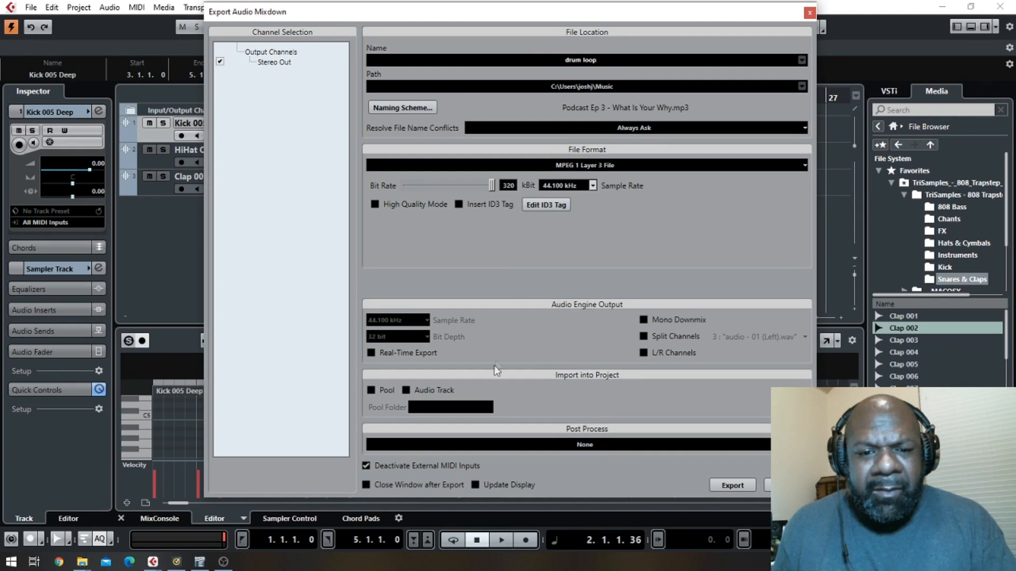
{"action": "mouse_move", "coordinate": [372, 403]}
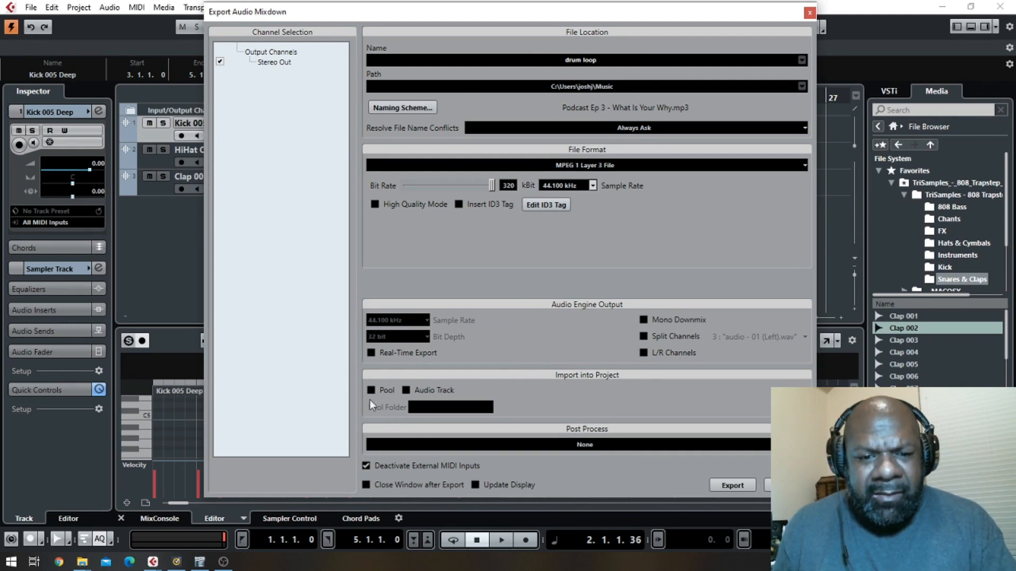
{"action": "left_click", "coordinate": [372, 390]}
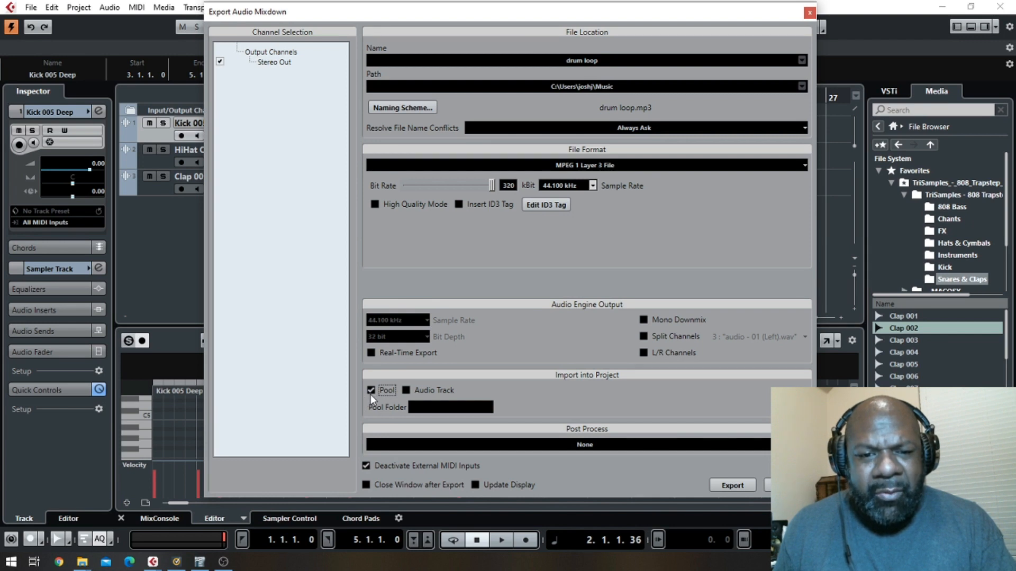
{"action": "left_click", "coordinate": [407, 390]}
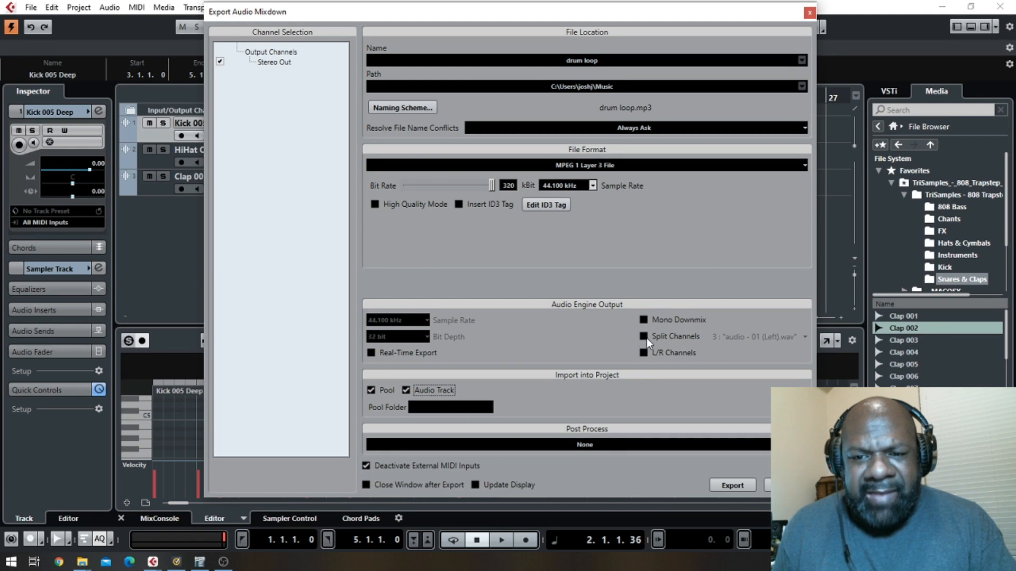
{"action": "mouse_move", "coordinate": [646, 339]}
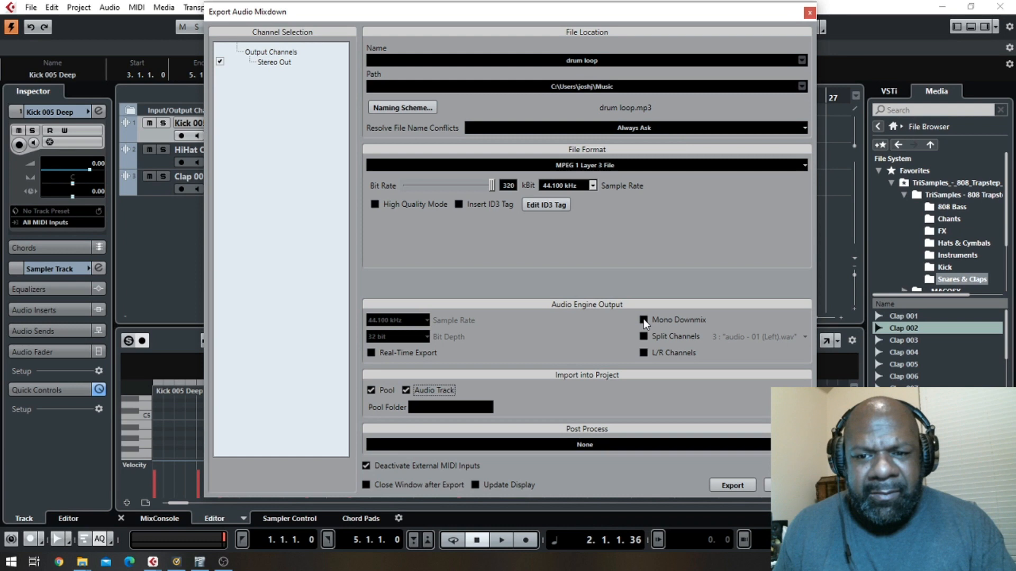
{"action": "mouse_move", "coordinate": [643, 320]}
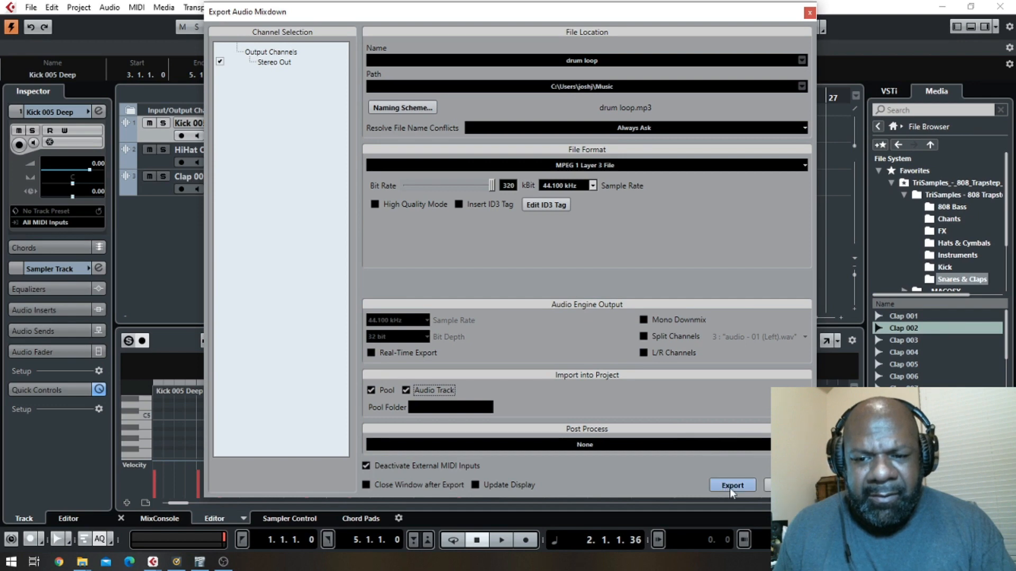
{"action": "left_click", "coordinate": [732, 486]}
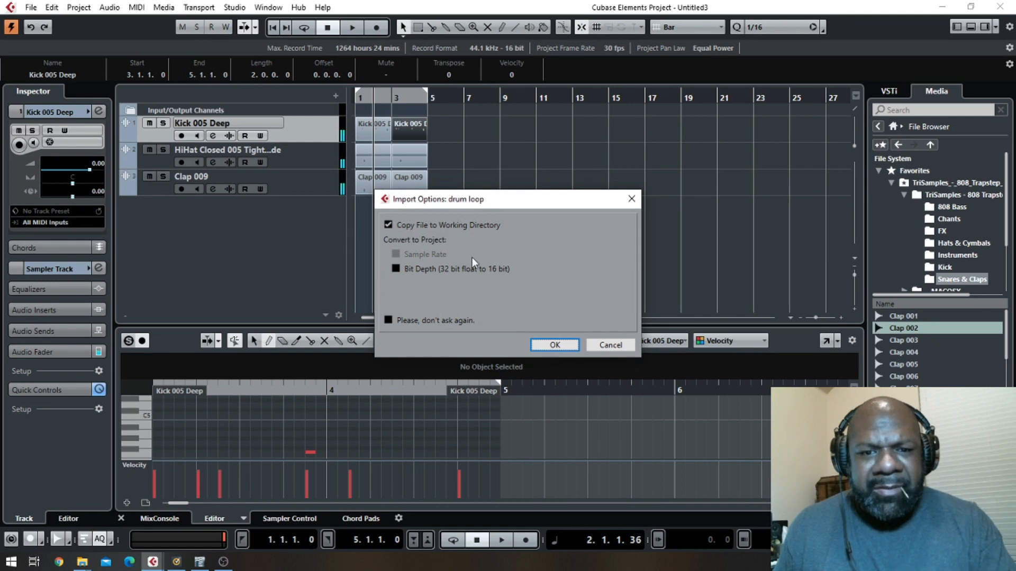
- Accept the import options for 'drum loop' and close the export window
{"action": "left_click", "coordinate": [553, 345]}
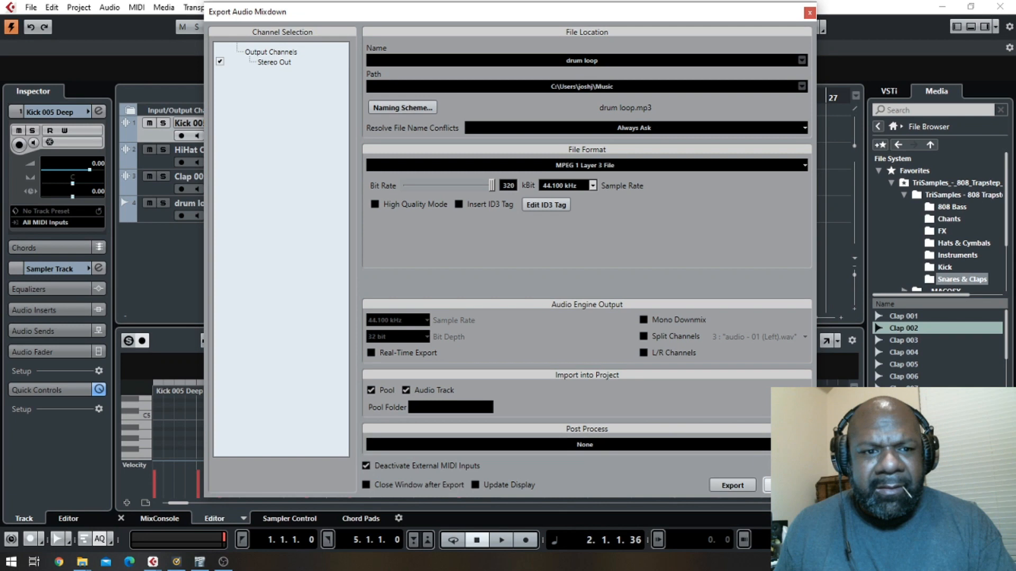
{"action": "left_click", "coordinate": [731, 485]}
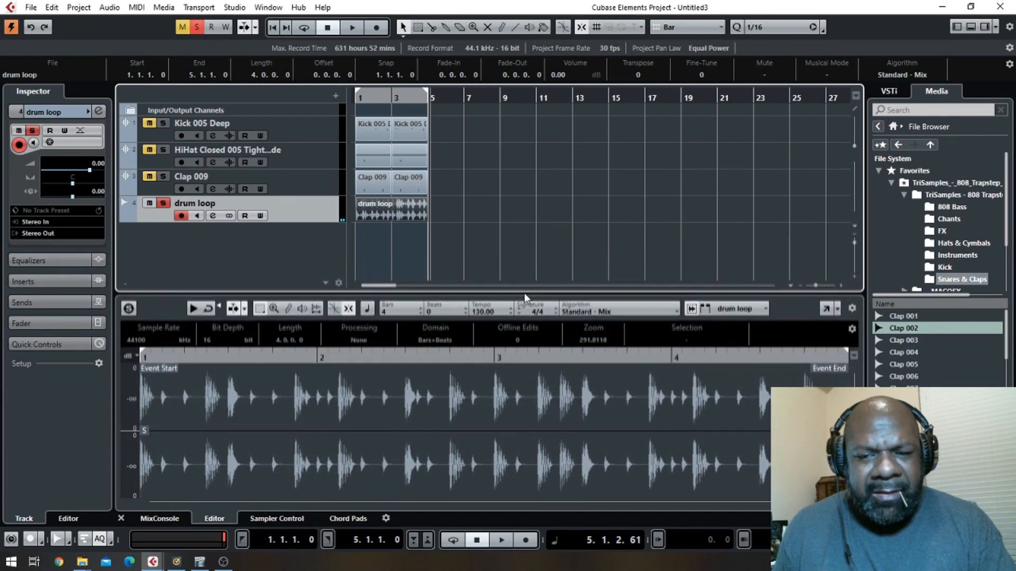
- Play the drum loop from the MixConsole and bring up its channel settings with the equalizer
{"action": "left_click", "coordinate": [159, 519]}
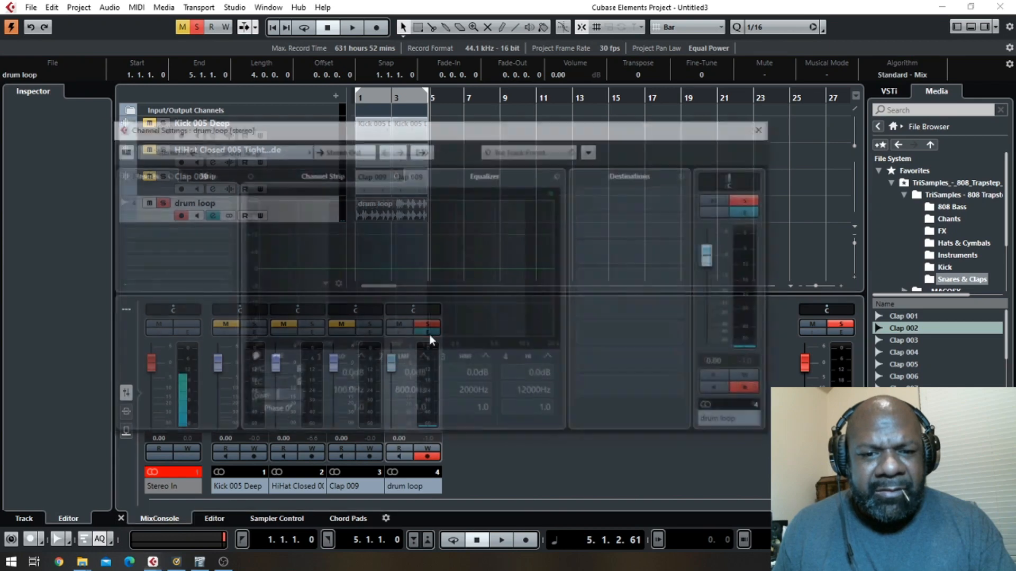
{"action": "left_click", "coordinate": [352, 26]}
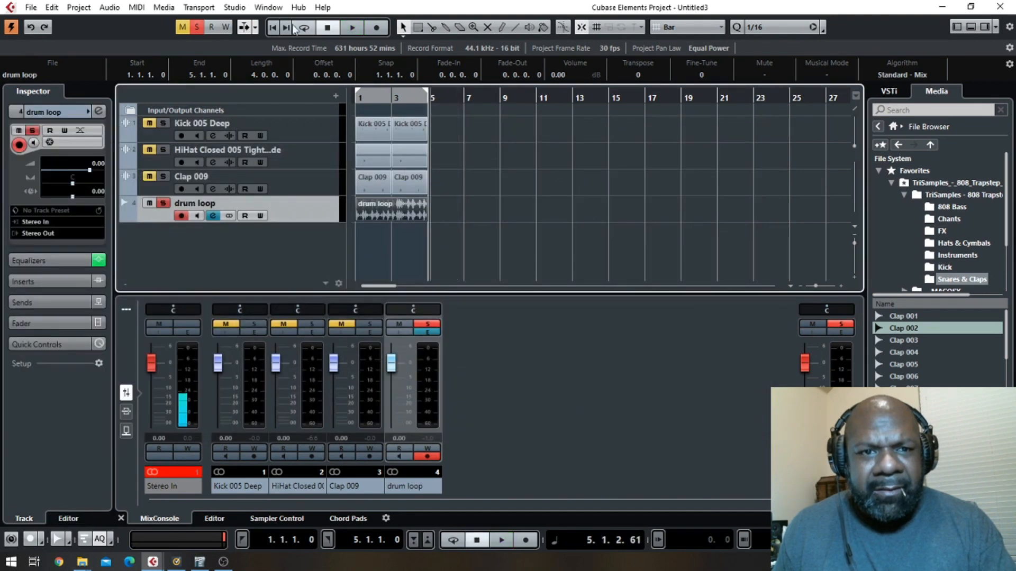
{"action": "left_click", "coordinate": [351, 27]}
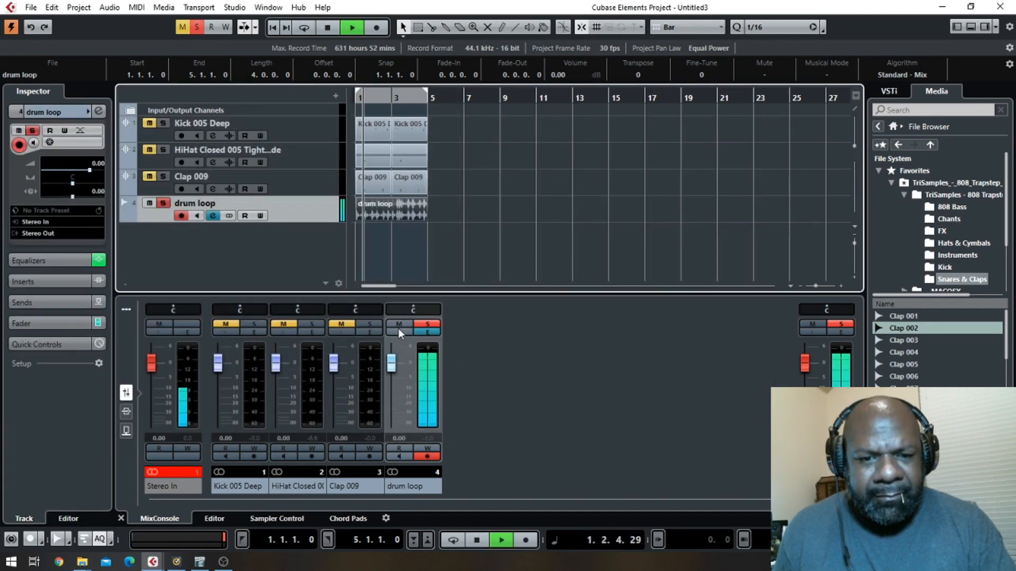
{"action": "left_click", "coordinate": [427, 332]}
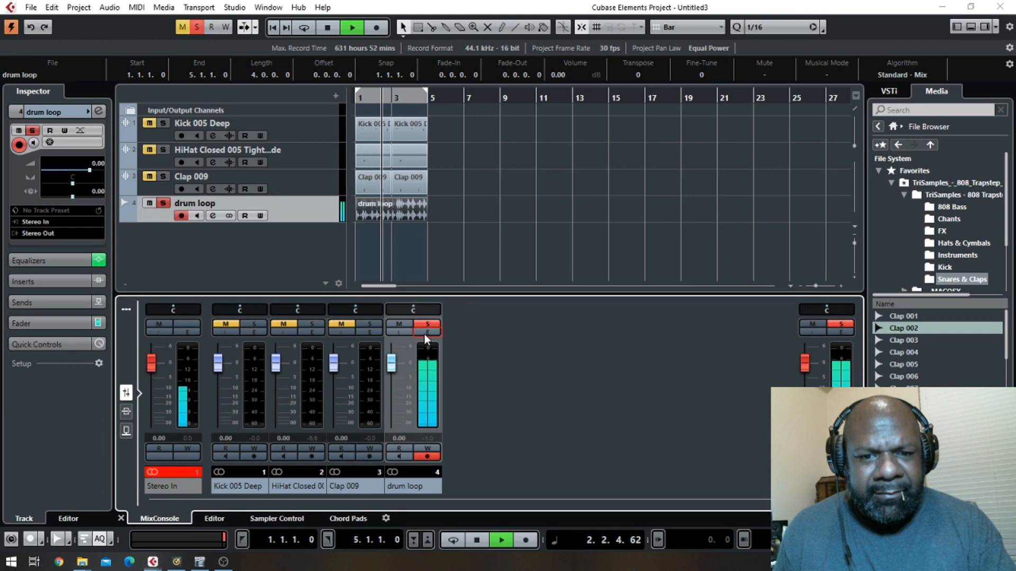
{"action": "left_click", "coordinate": [426, 333]}
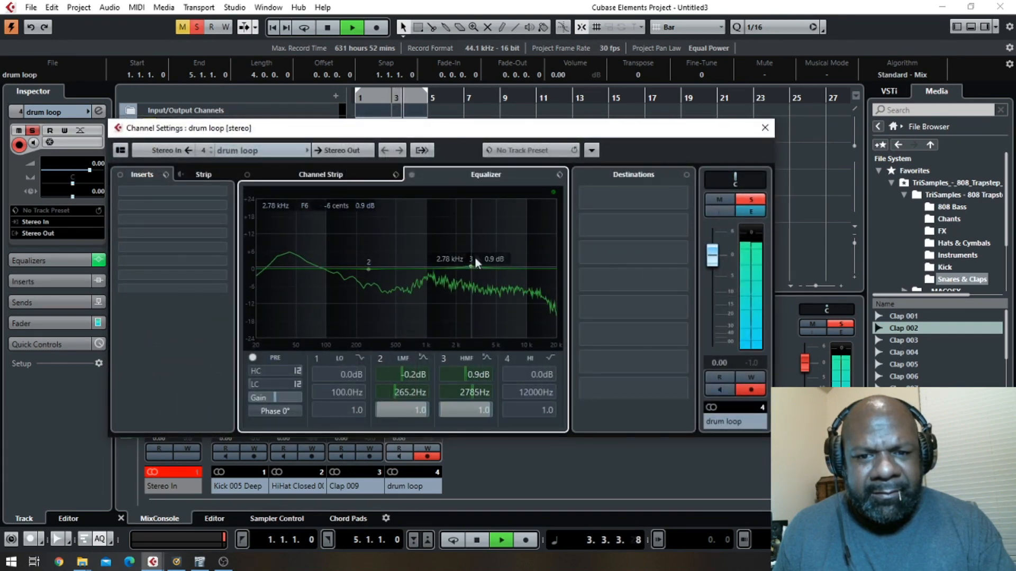
- Cut the low mids around 220 Hz, boost the upper bands, and insert a Compressor
{"action": "left_click_drag", "start_coordinate": [471, 266], "coordinate": [524, 267]}
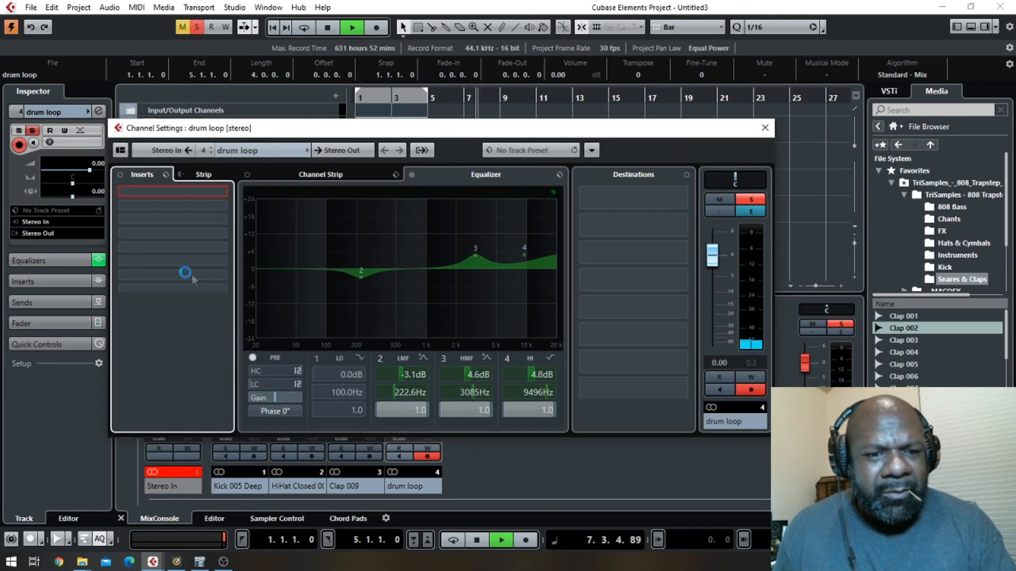
{"action": "left_click", "coordinate": [173, 190]}
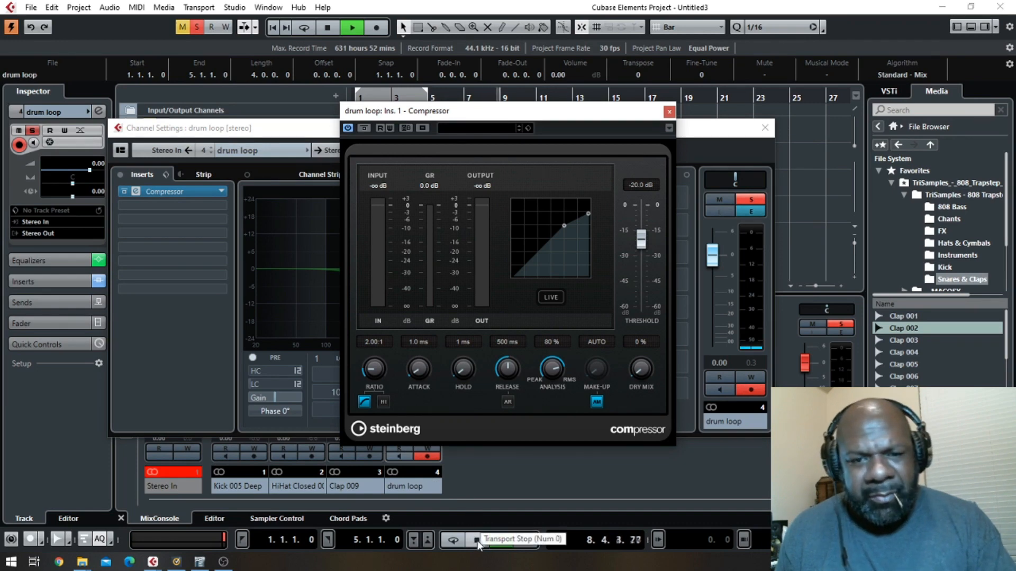
- Restart playback through the Compressor and adjust its Ratio
{"action": "left_click", "coordinate": [328, 26]}
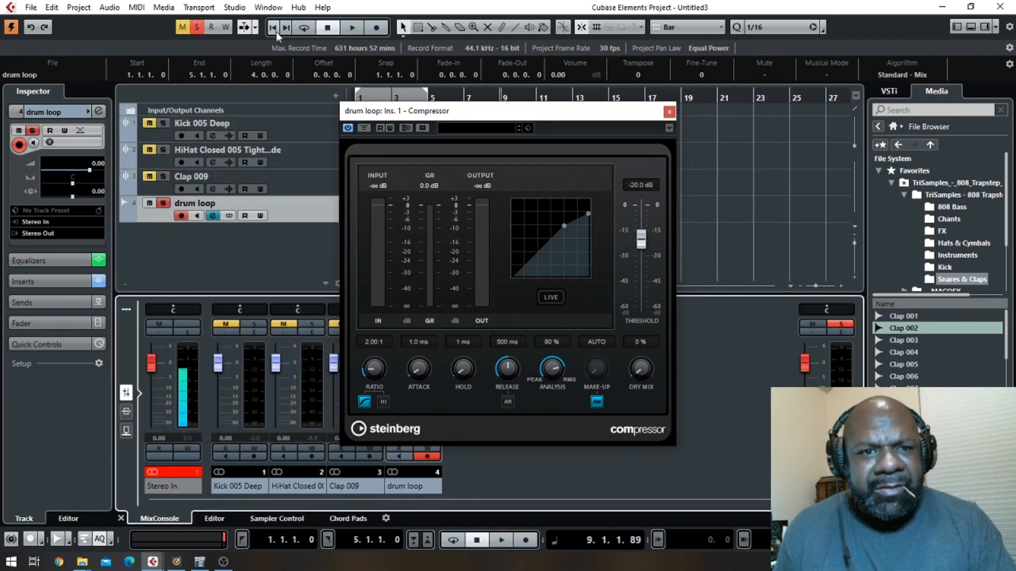
{"action": "left_click", "coordinate": [351, 27]}
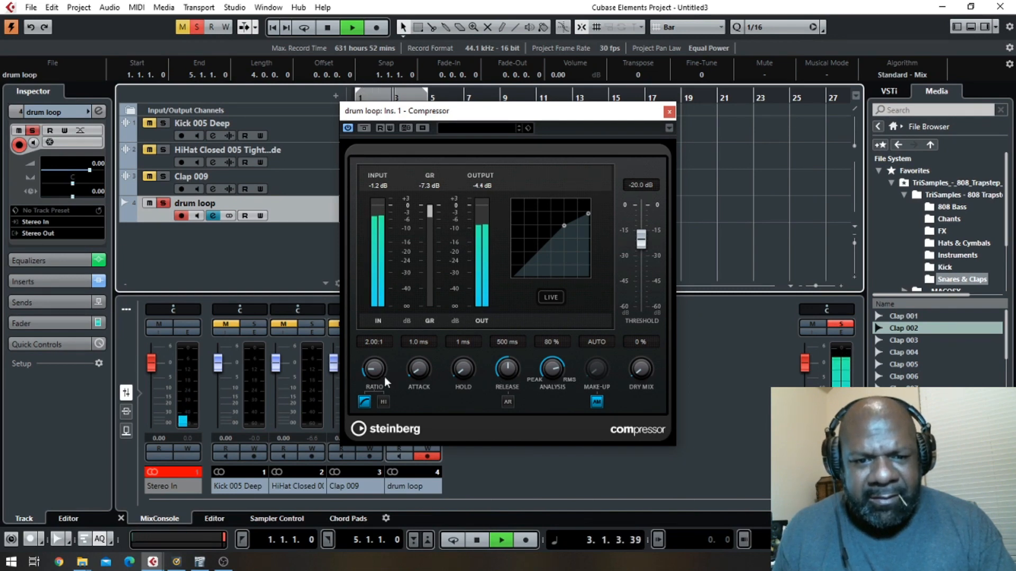
{"action": "left_click_drag", "start_coordinate": [641, 241], "coordinate": [641, 230]}
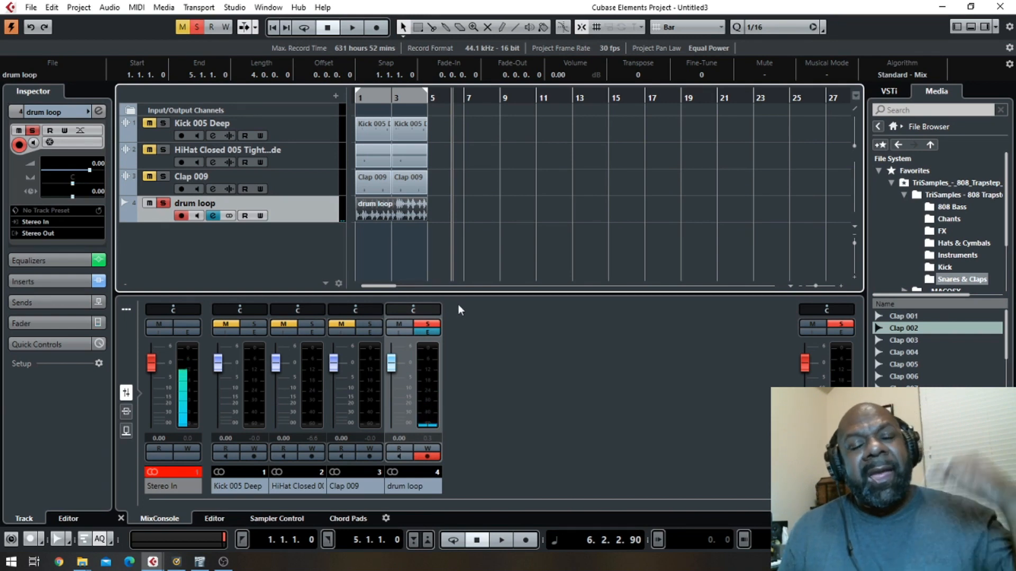
{"action": "mouse_move", "coordinate": [450, 315]}
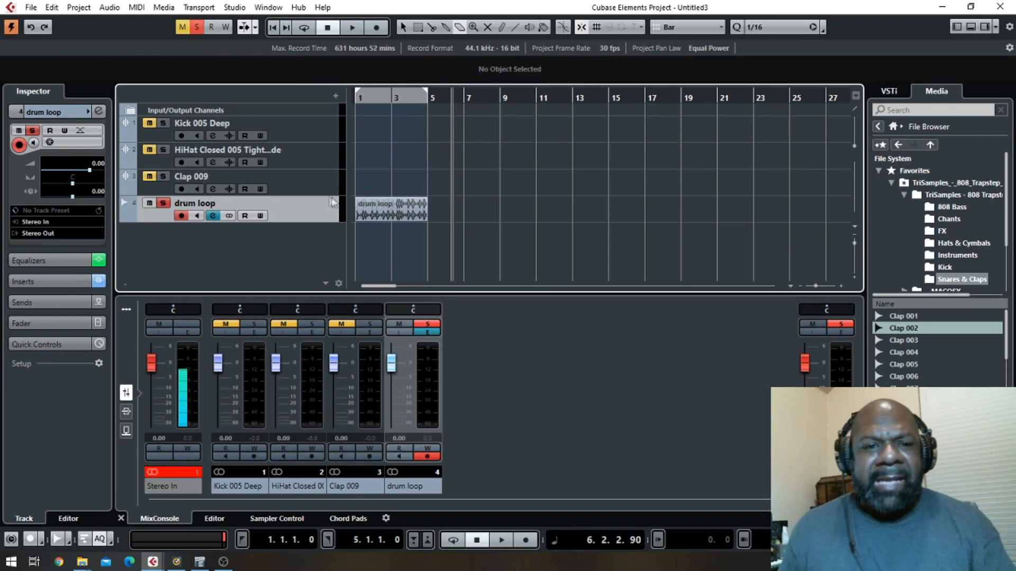
{"action": "mouse_move", "coordinate": [324, 150]}
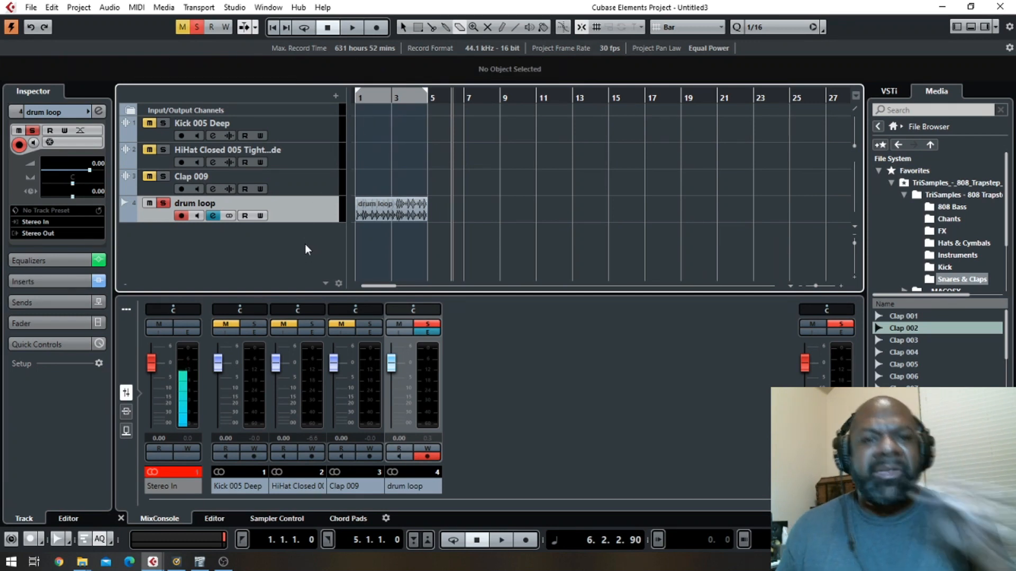
{"action": "mouse_move", "coordinate": [300, 265]}
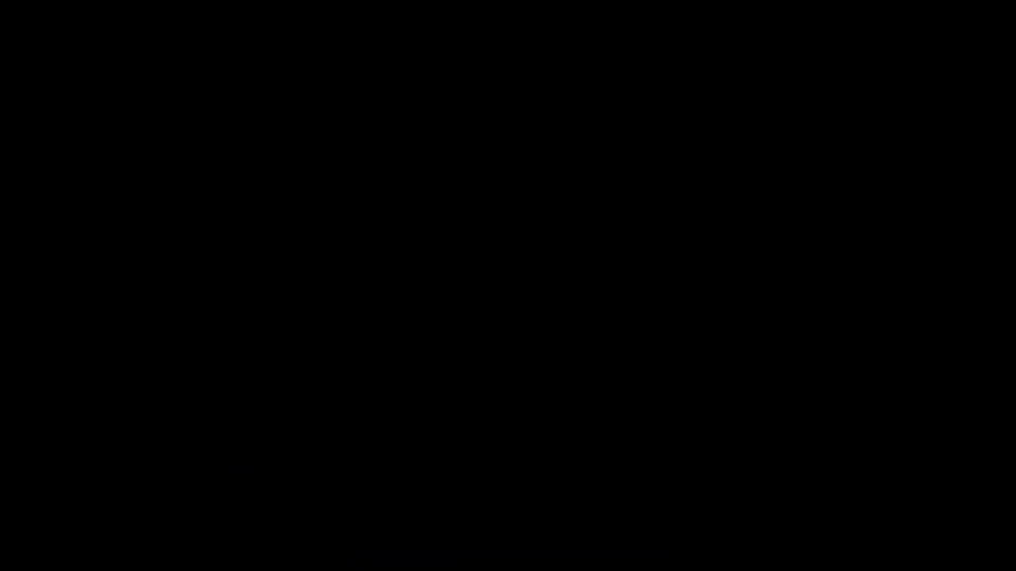
{"action": "left_click", "coordinate": [506, 285]}
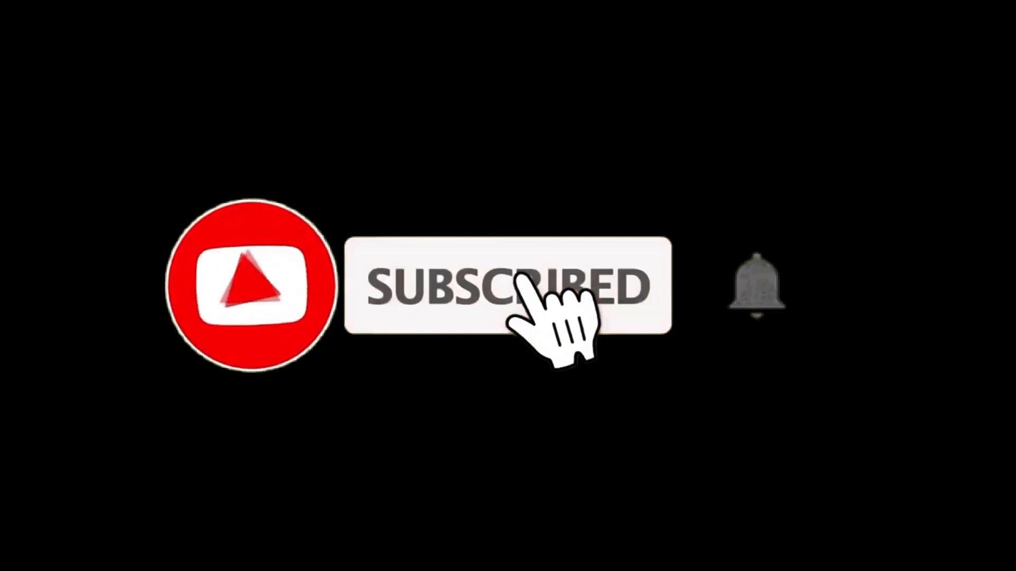